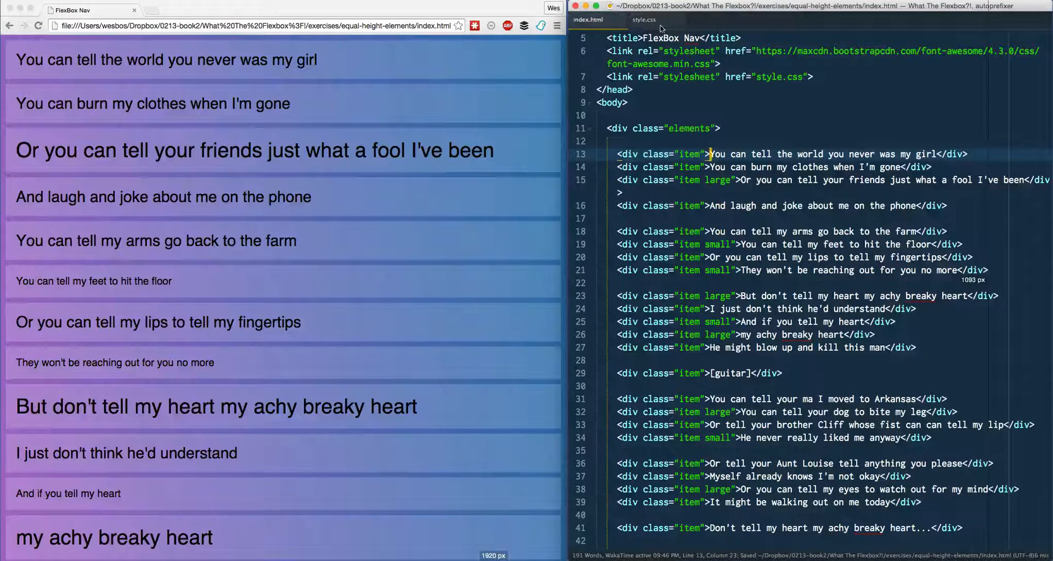
Start an .elements rule in style.css, confirming the class name against index.html
{"action": "left_click", "coordinate": [642, 19]}
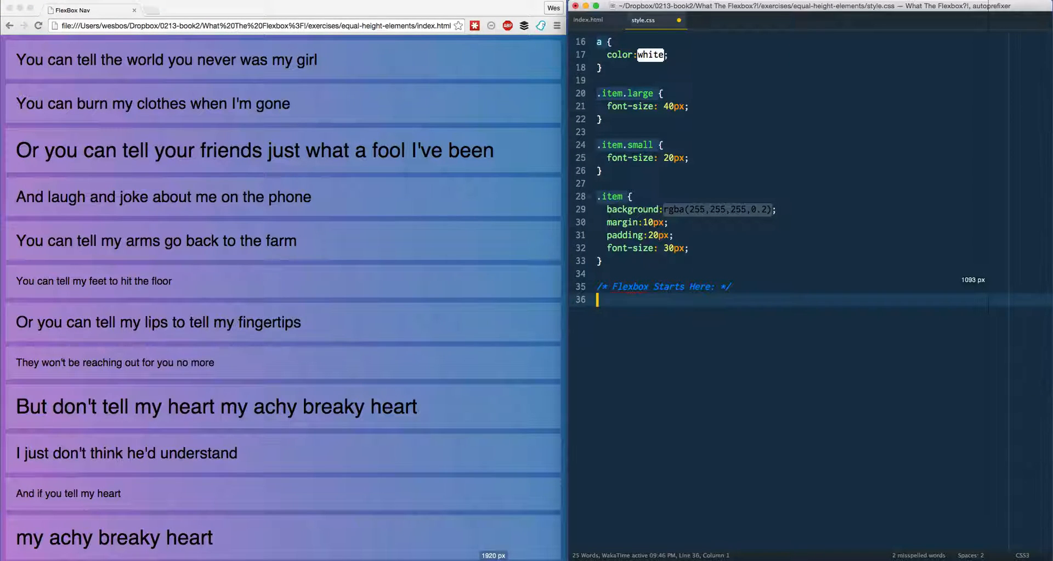
{"action": "type", "text": ".ele"}
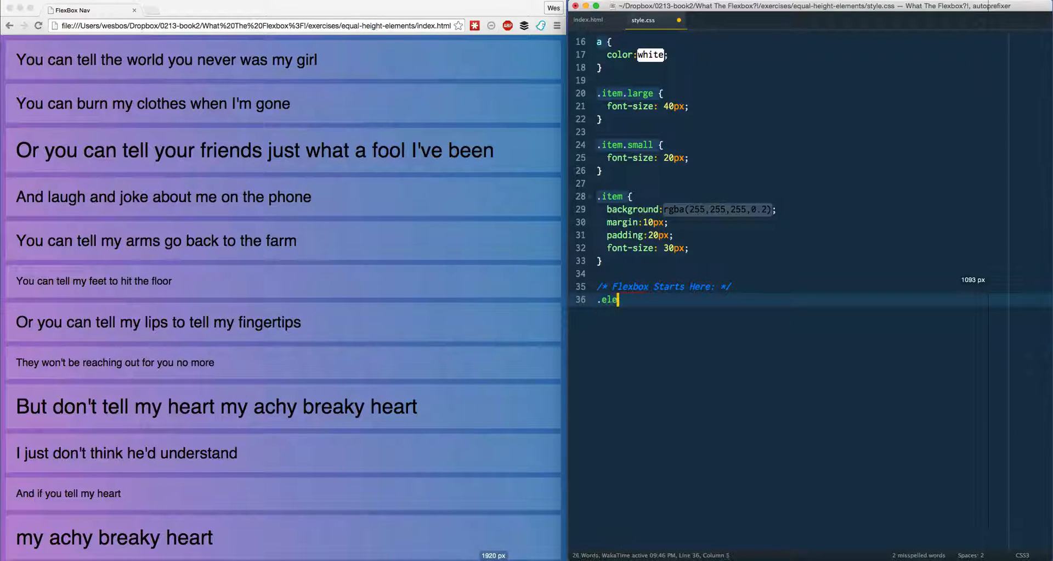
{"action": "left_click", "coordinate": [588, 20]}
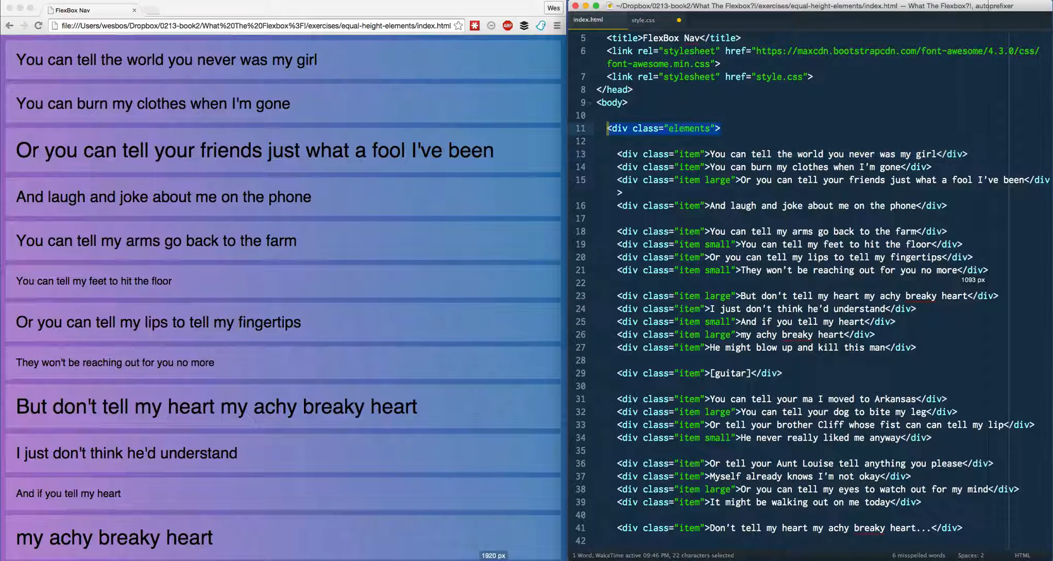
{"action": "left_click", "coordinate": [645, 19]}
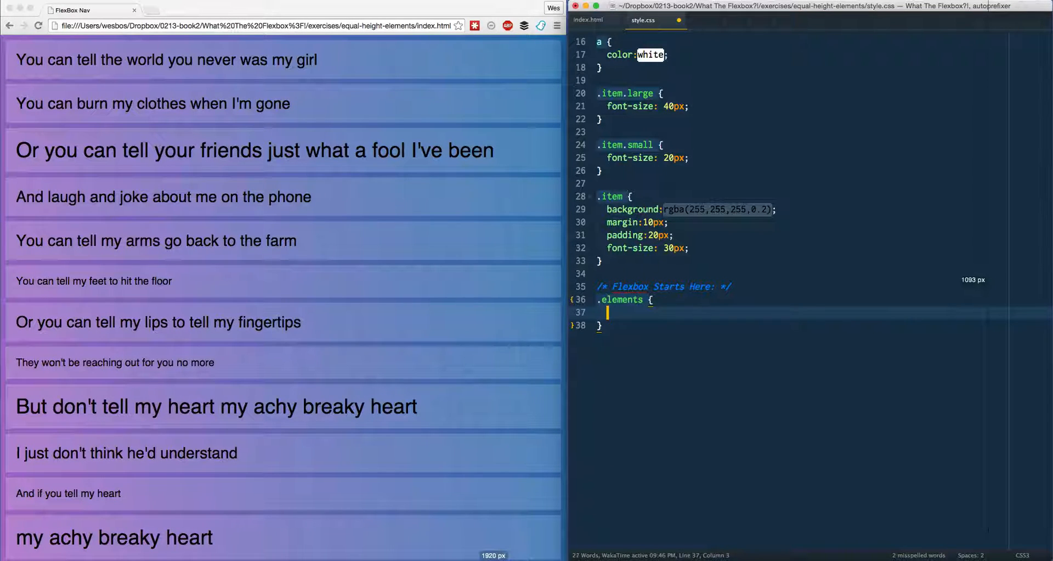
Add display:flex to .elements so the lyric boxes line up in one row
{"action": "type", "text": "display:;"}
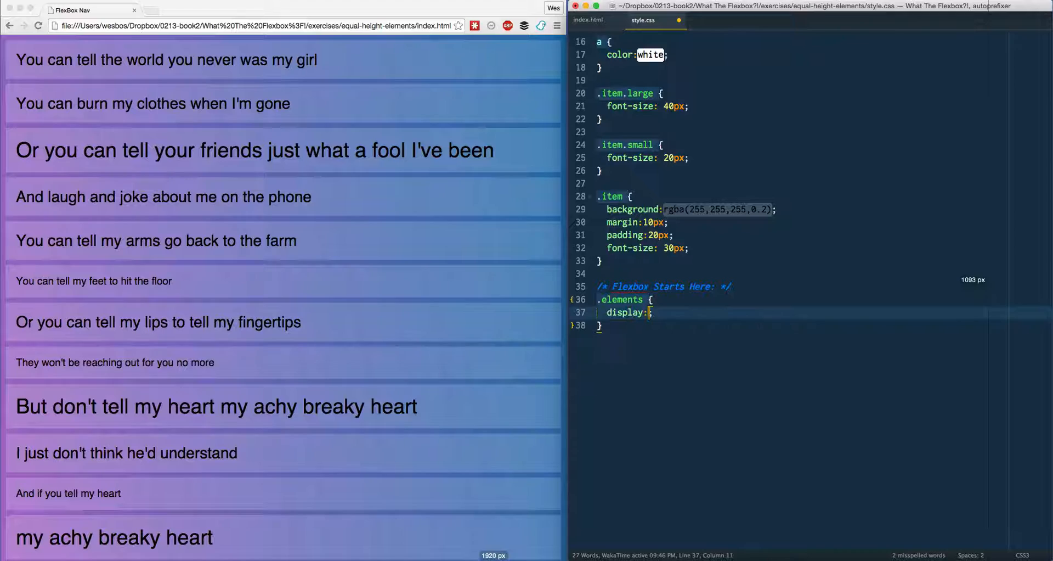
{"action": "type", "text": "flex"}
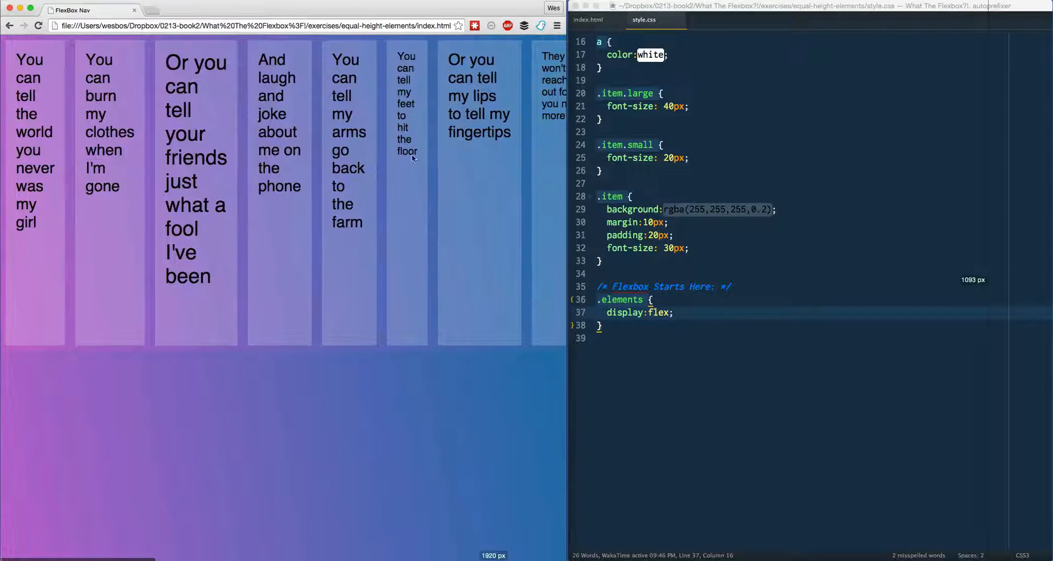
{"action": "left_click", "coordinate": [713, 314]}
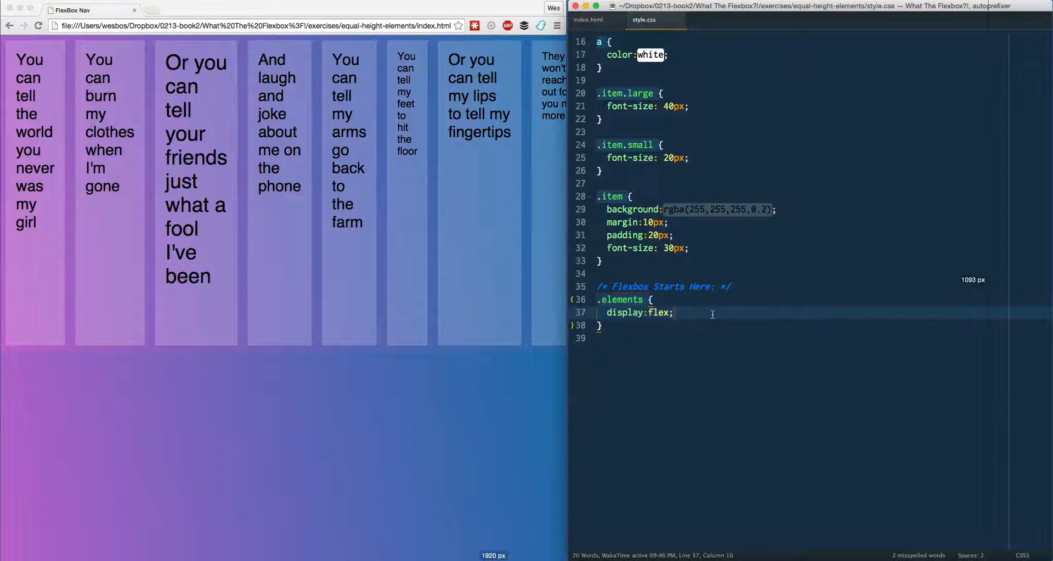
Add flex-wrap:wrap to .elements and inspect the wrapped rows in the browser
{"action": "type", "text": "flex-wrap:wrap;"}
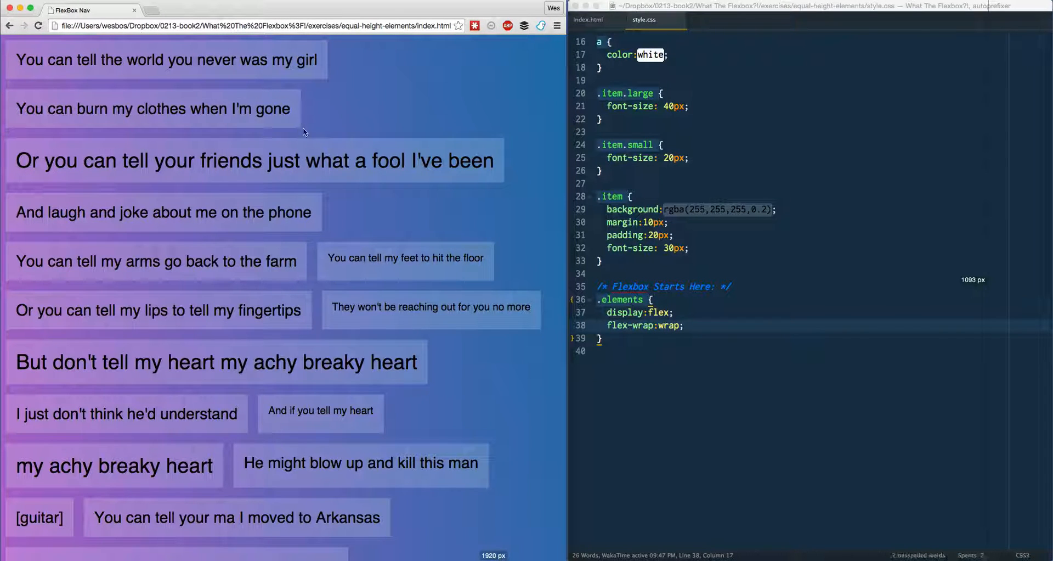
{"action": "scroll", "scroll_direction": "down", "scroll_amount": 3}
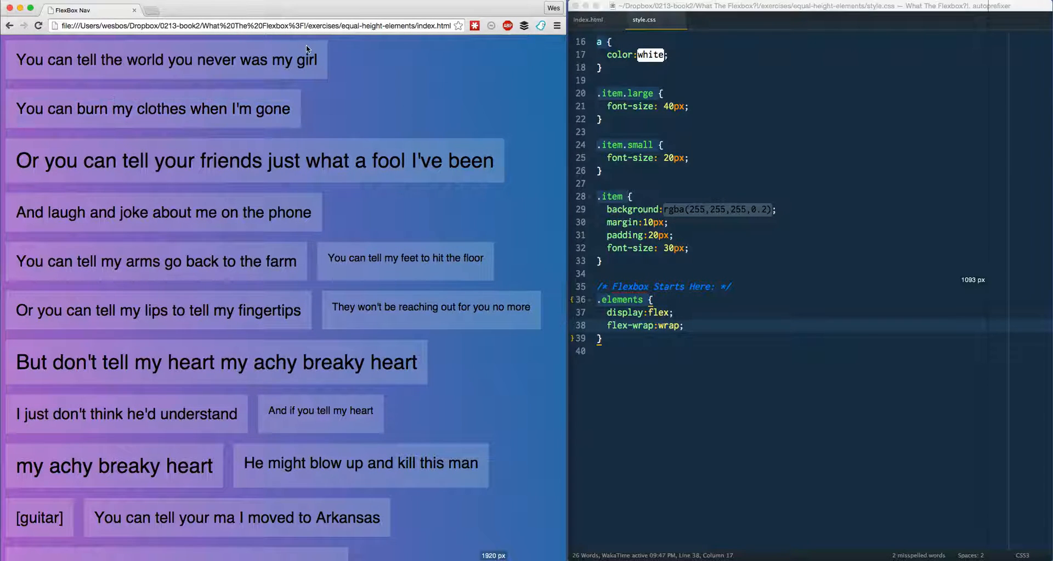
{"action": "scroll", "scroll_direction": "down", "scroll_amount": 3}
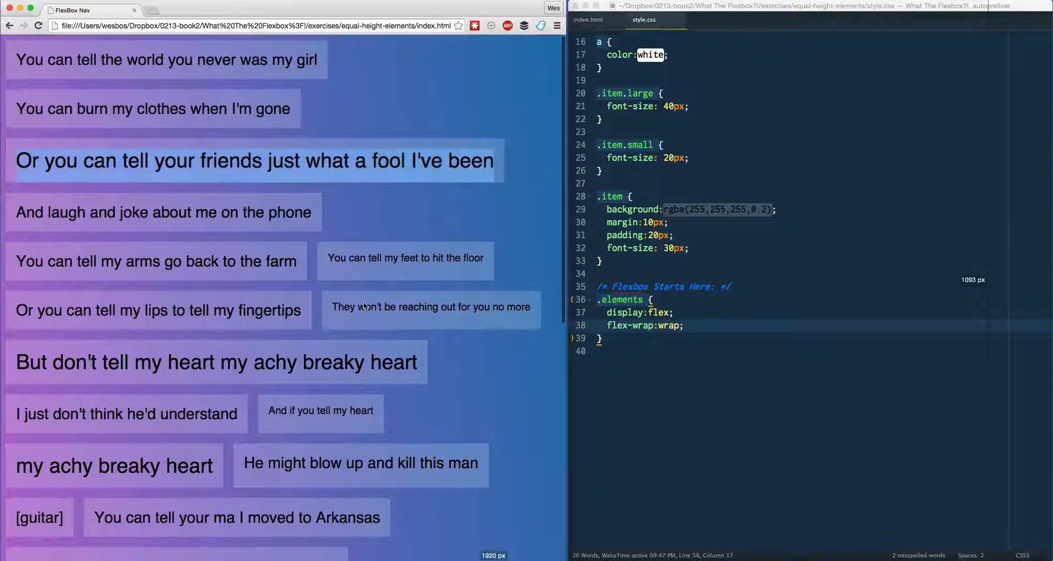
{"action": "scroll", "scroll_direction": "down", "scroll_amount": 3}
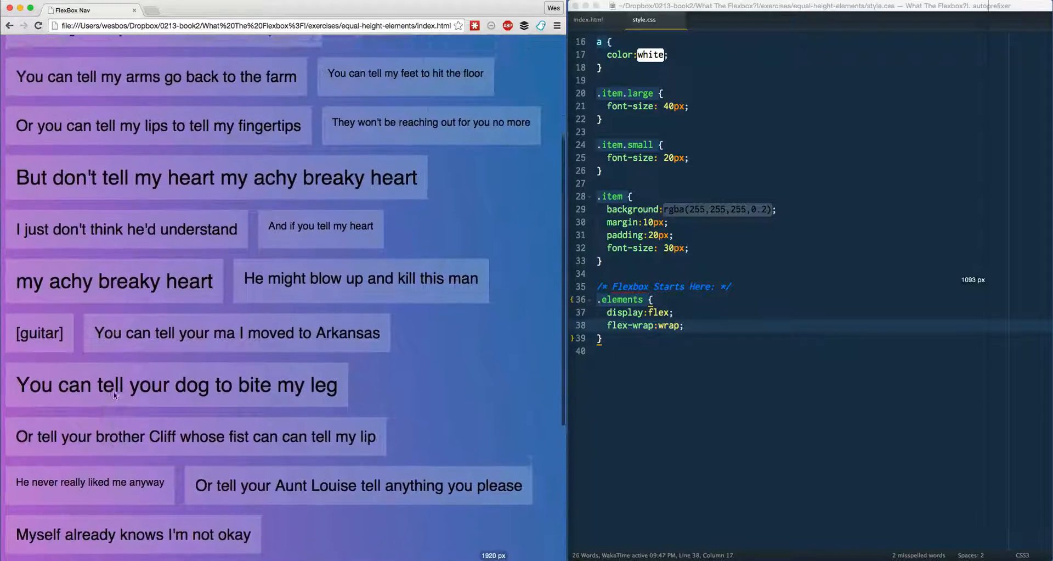
{"action": "scroll", "scroll_direction": "up", "scroll_amount": 3}
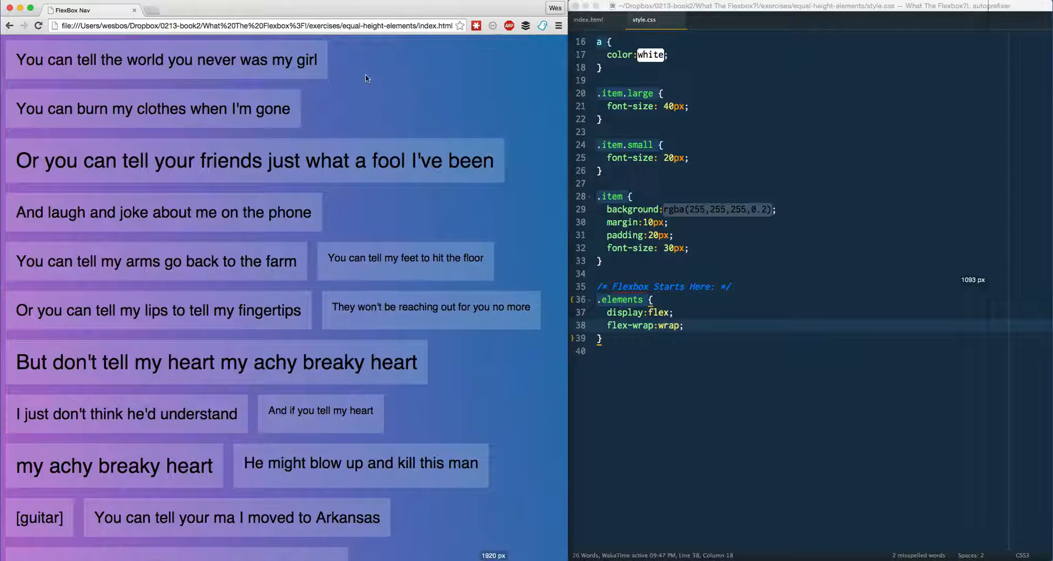
{"action": "mouse_move", "coordinate": [331, 98]}
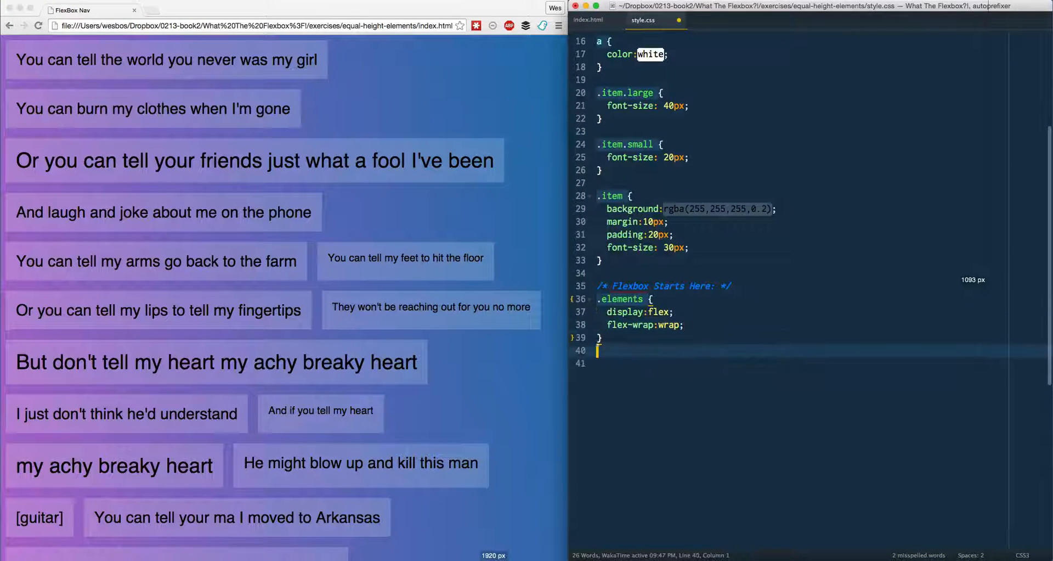
Create a .item rule with flex: 1 1 33.33% giving two equal-width columns
{"action": "type", "text": "."}
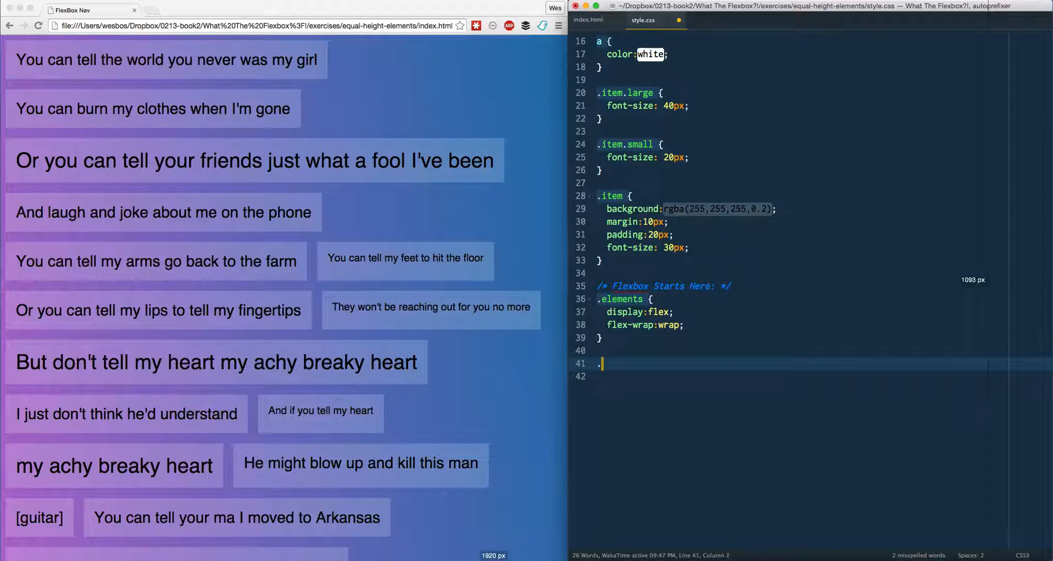
{"action": "type", "text": "item {"}
{"action": "left_click", "coordinate": [790, 375]}
{"action": "type", "text": "flex: 1 1;"}
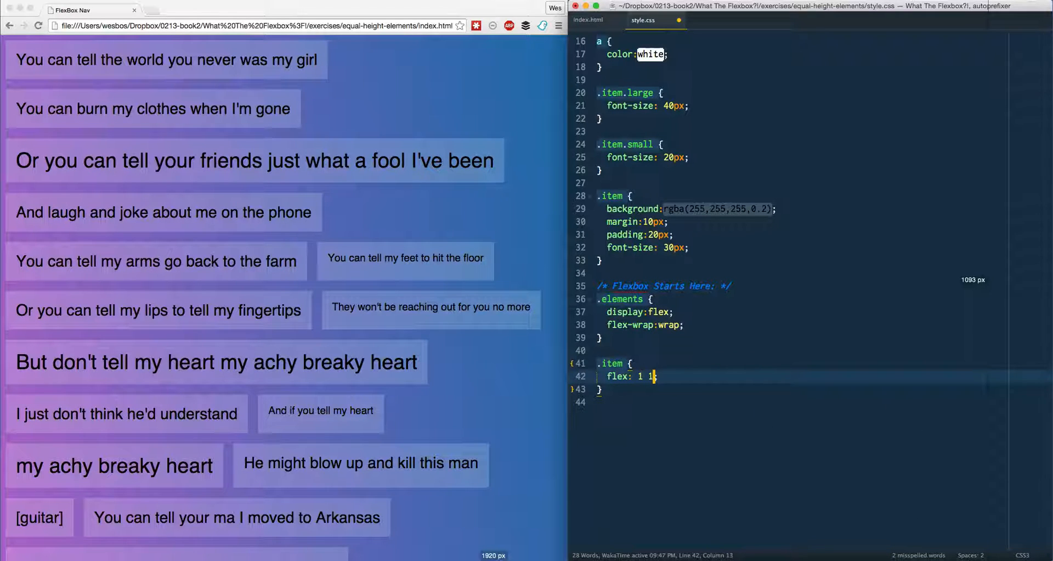
{"action": "type", "text": "\" \""}
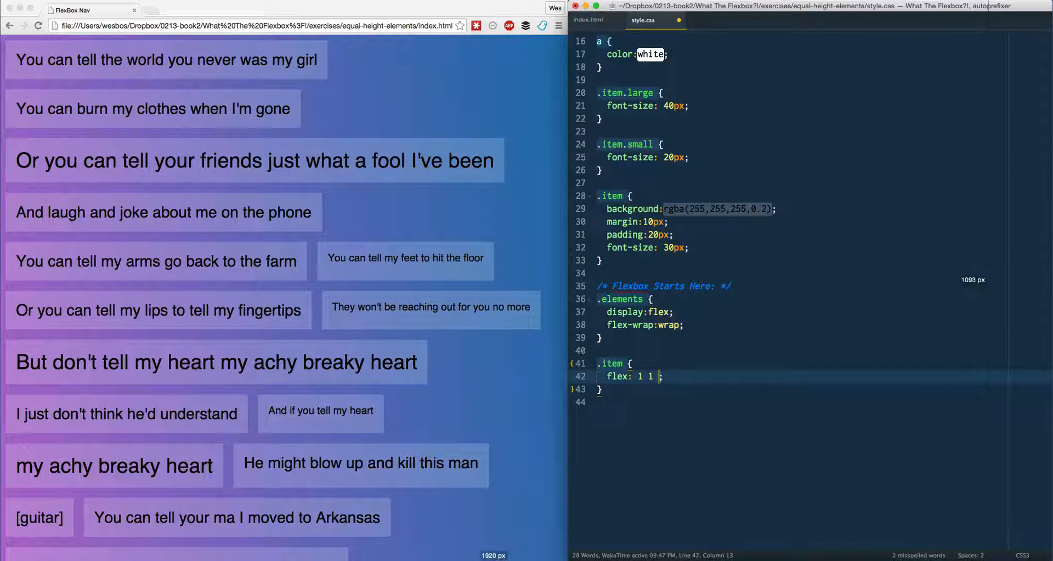
{"action": "type", "text": "33.33%"}
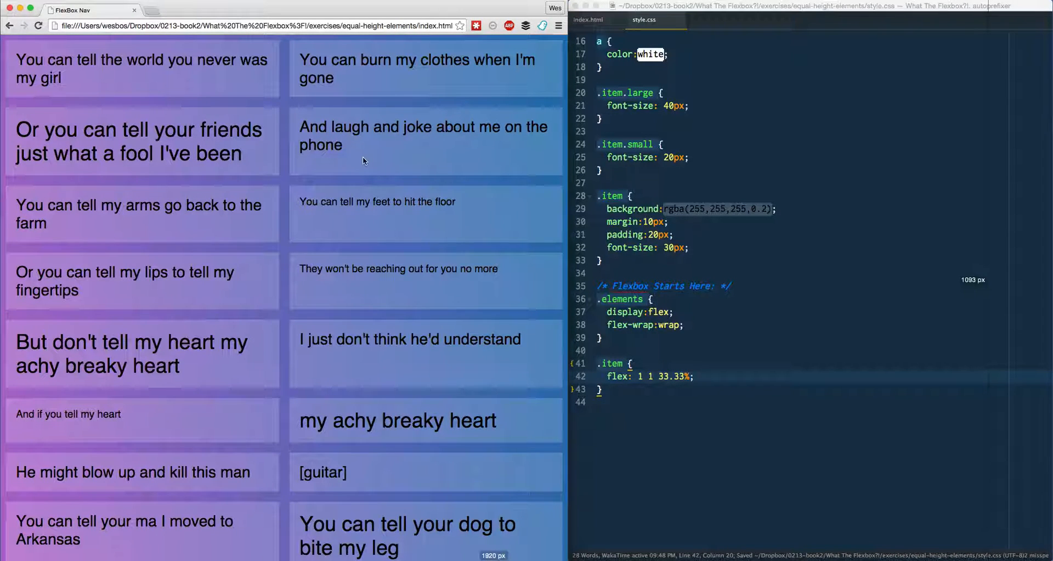
{"action": "scroll", "scroll_direction": "down", "scroll_amount": 3}
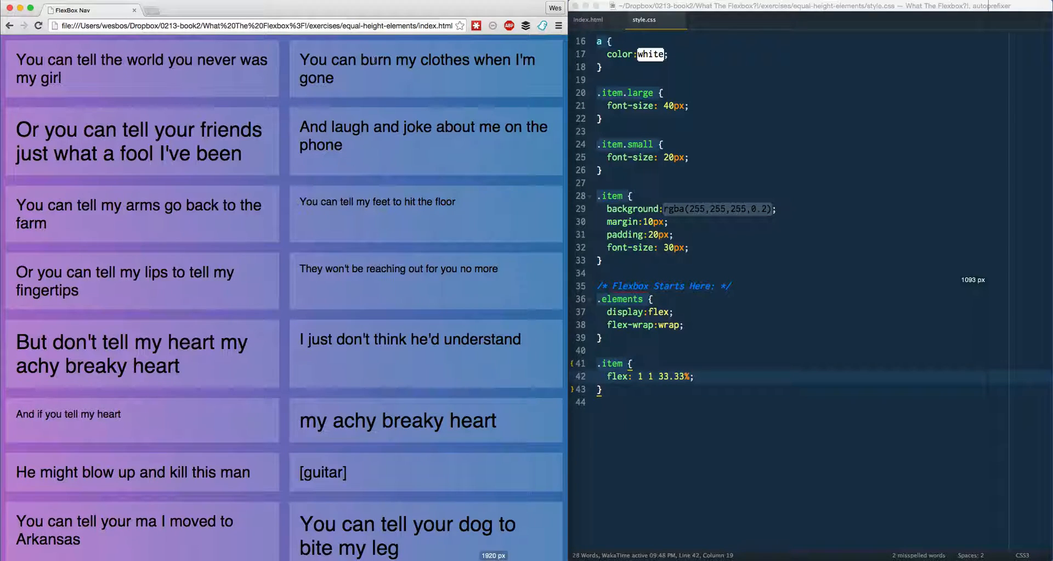
{"action": "mouse_move", "coordinate": [441, 173]}
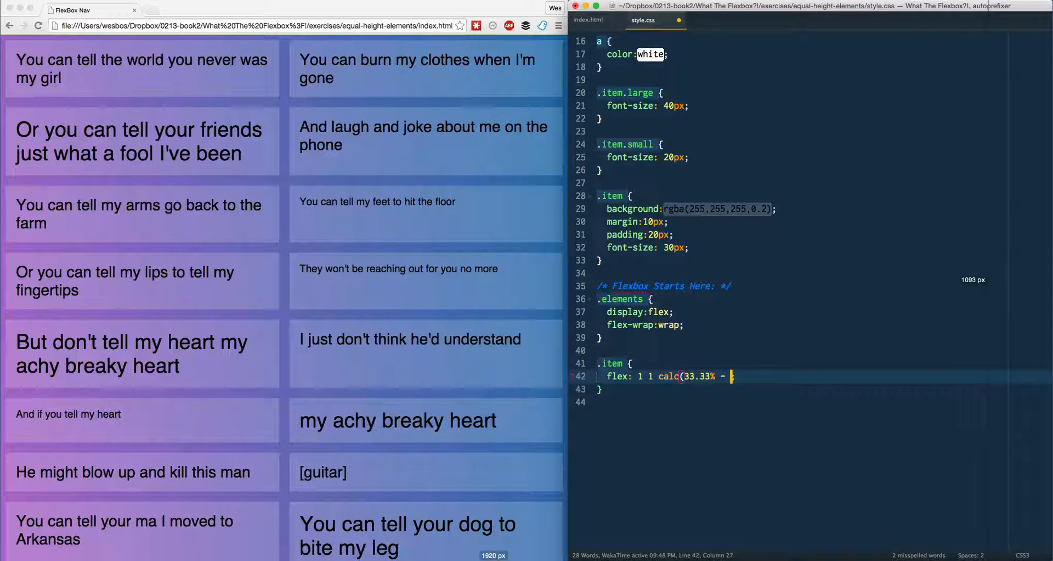
Finish the flex basis as calc(33.33% - 20px)
{"action": "type", "text": "20)"}
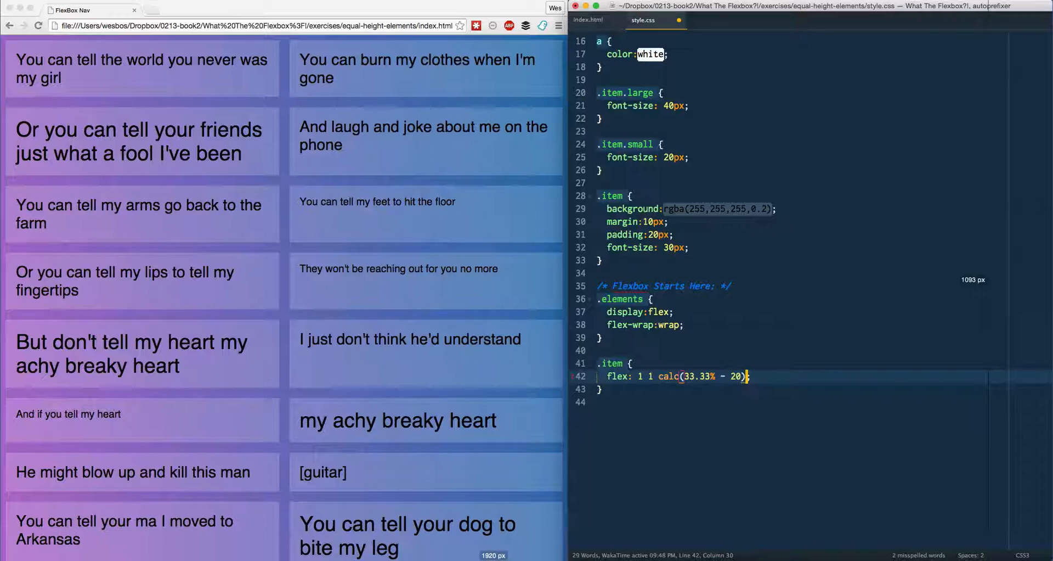
{"action": "type", "text": "px"}
{"action": "type", "text": "cak"}
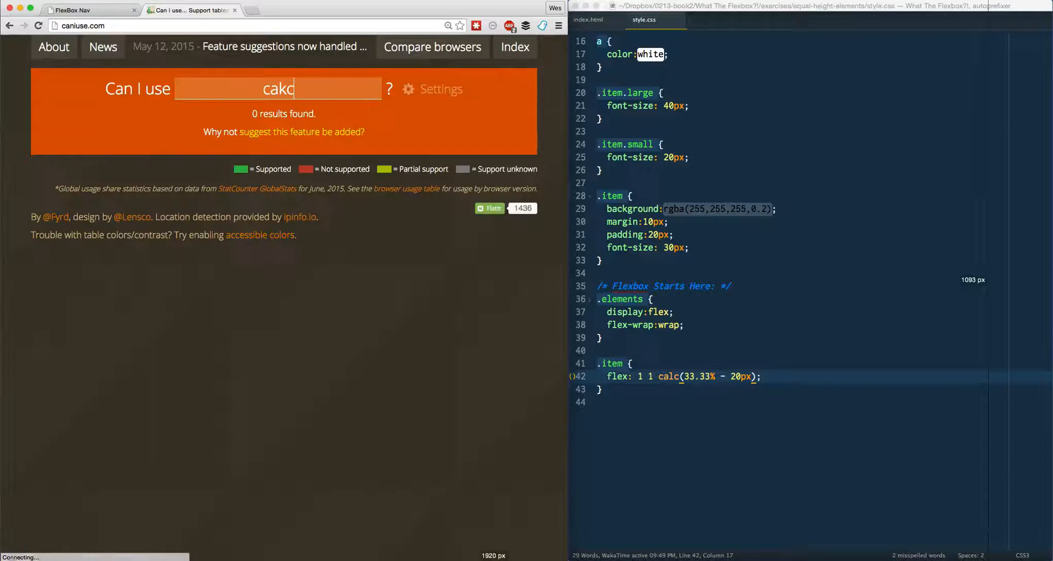
Search caniuse.com for calc to view its browser support table
{"action": "type", "text": "calc"}
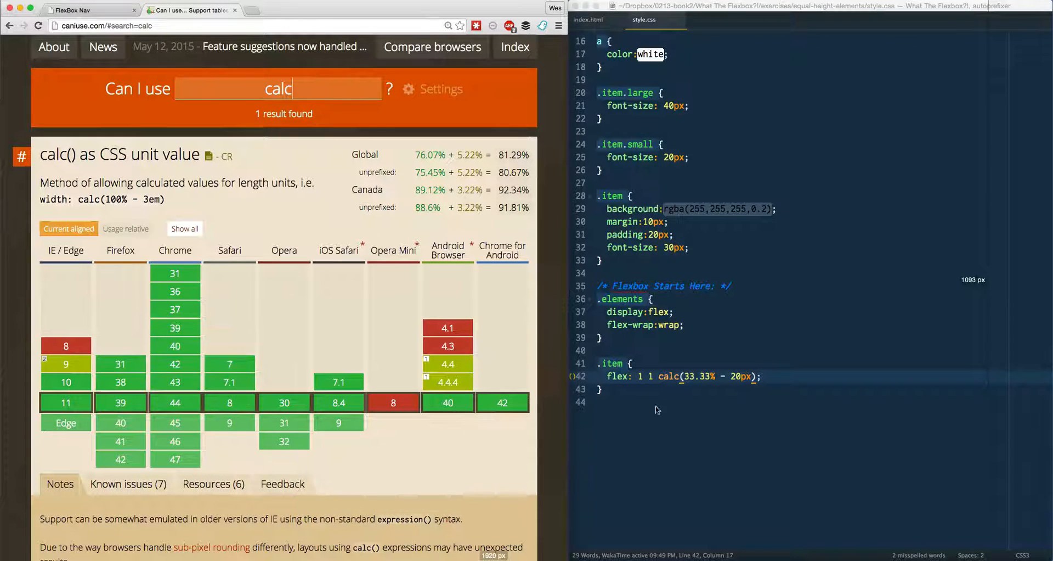
{"action": "mouse_move", "coordinate": [66, 363]}
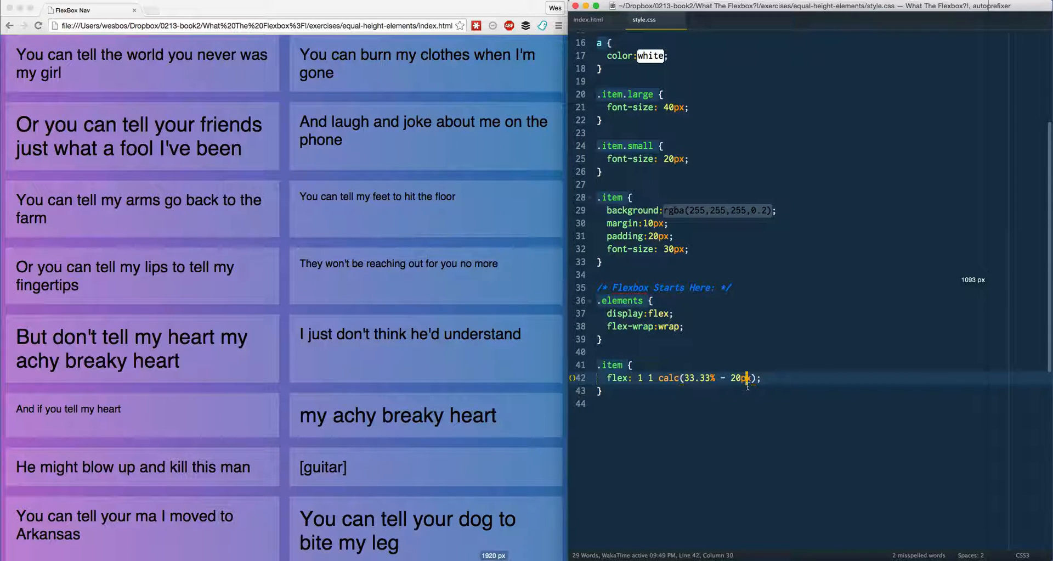
Review the calc(33.33% - 20px) value, save the stylesheet, and return to index.html
{"action": "double_click", "coordinate": [698, 378]}
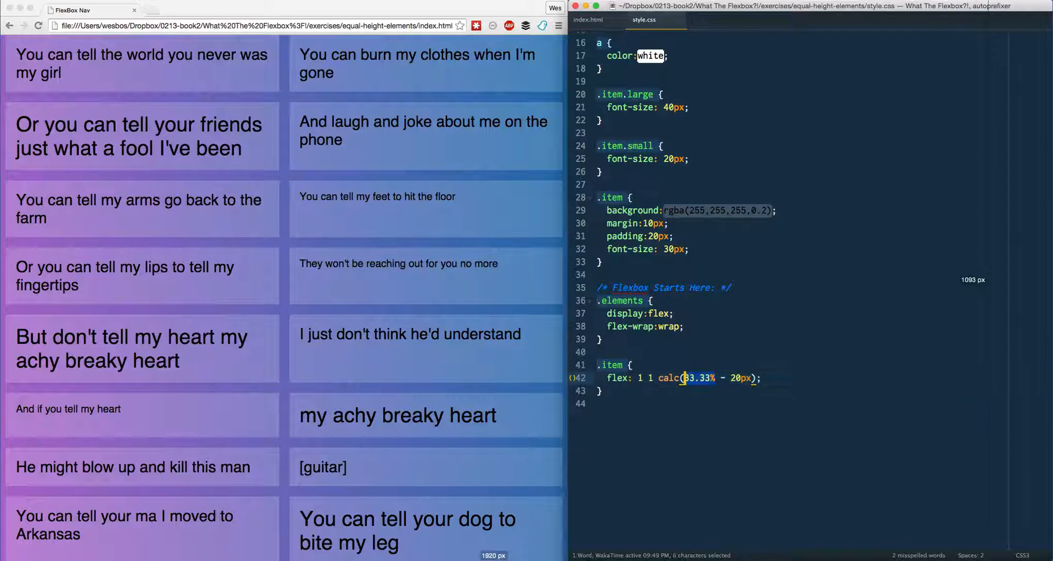
{"action": "left_click", "coordinate": [761, 377]}
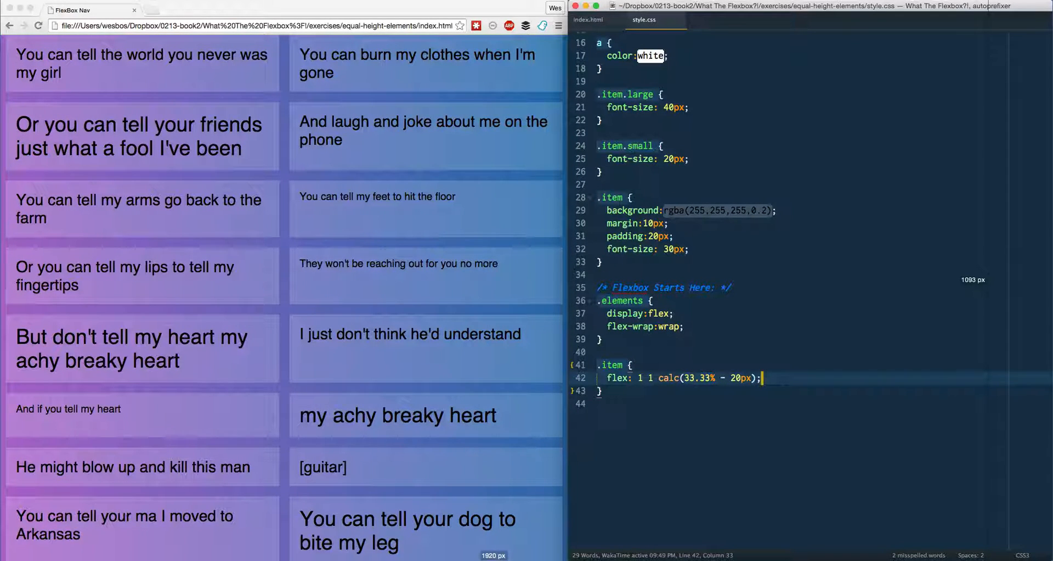
{"action": "key", "text": "Enter"}
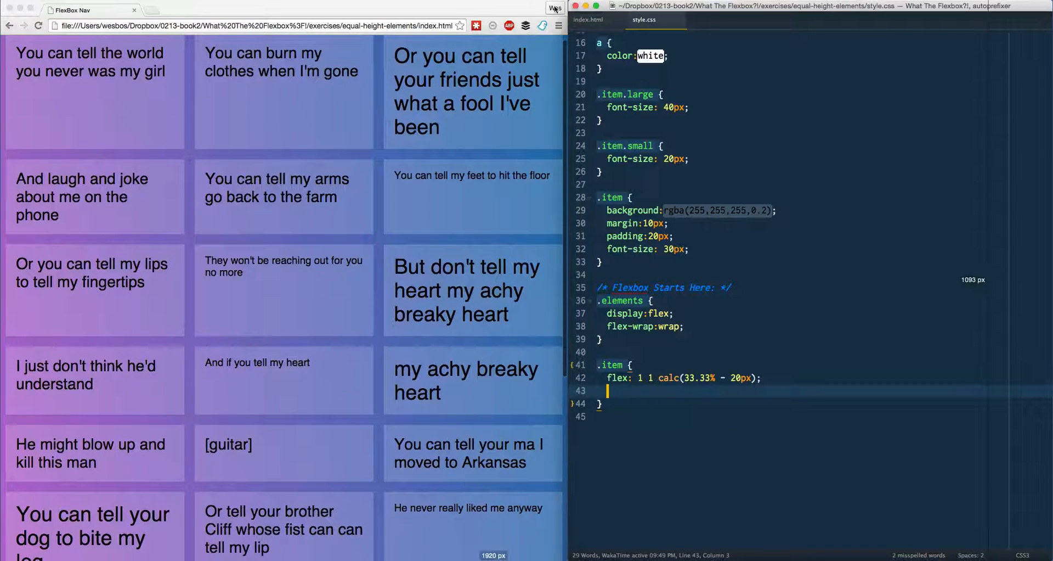
{"action": "left_click", "coordinate": [588, 20]}
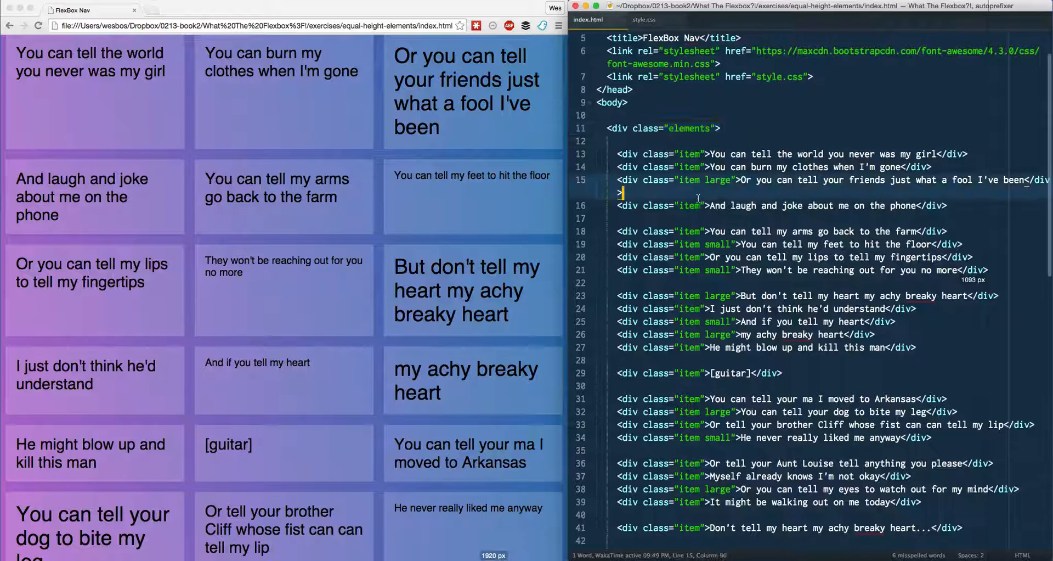
Shorten the feet lyric in index.html to "You" and check the last row in the browser
{"action": "double_click", "coordinate": [743, 205]}
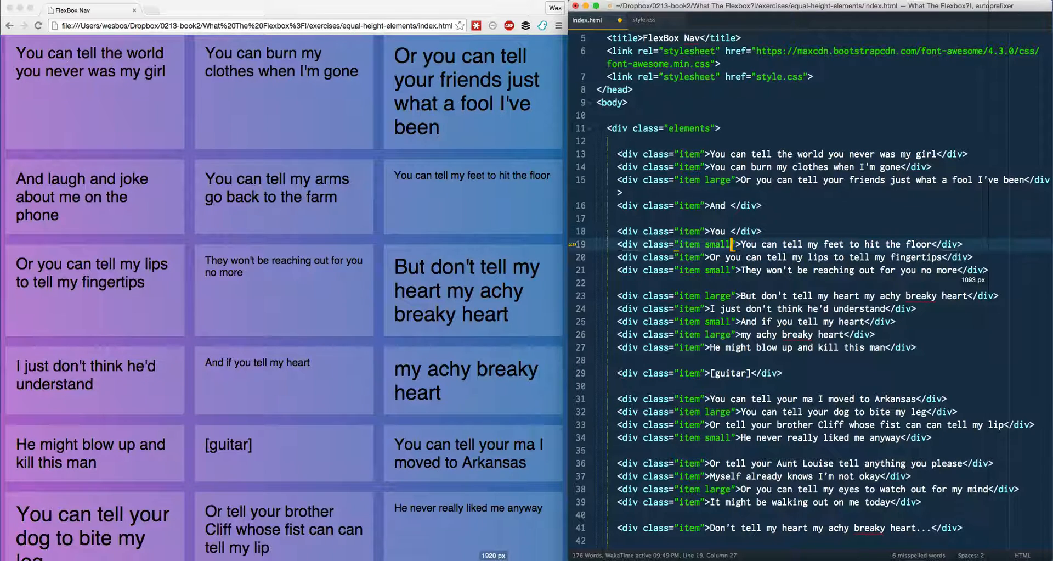
{"action": "left_click_drag", "start_coordinate": [736, 243], "coordinate": [845, 243]}
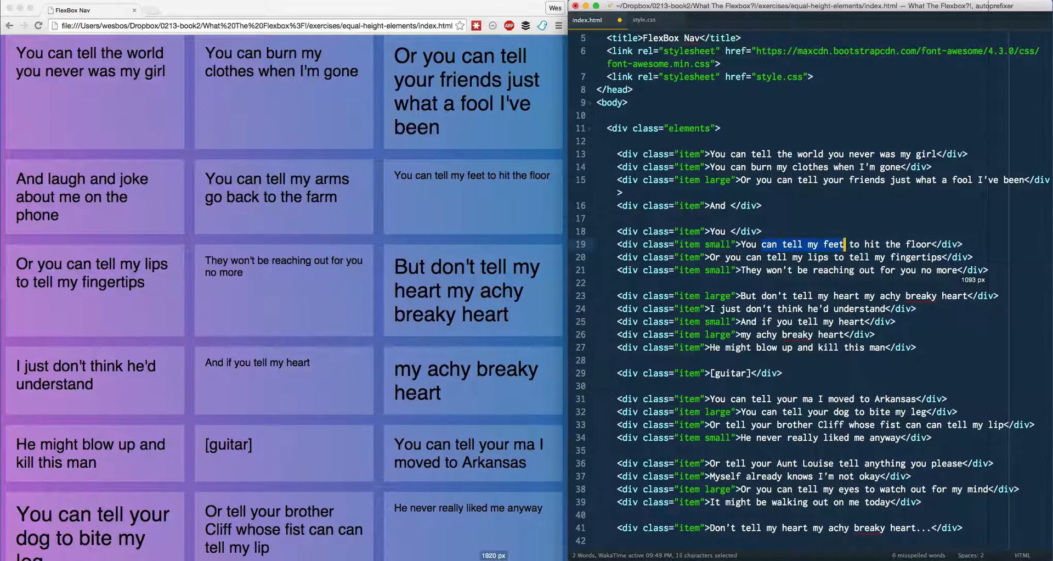
{"action": "key", "text": "Delete"}
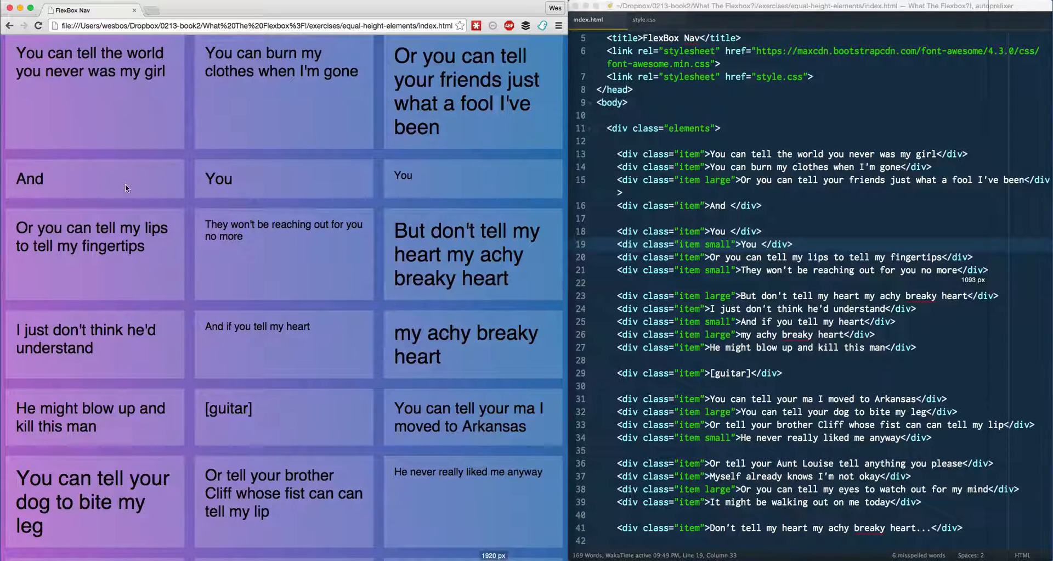
{"action": "mouse_move", "coordinate": [263, 177]}
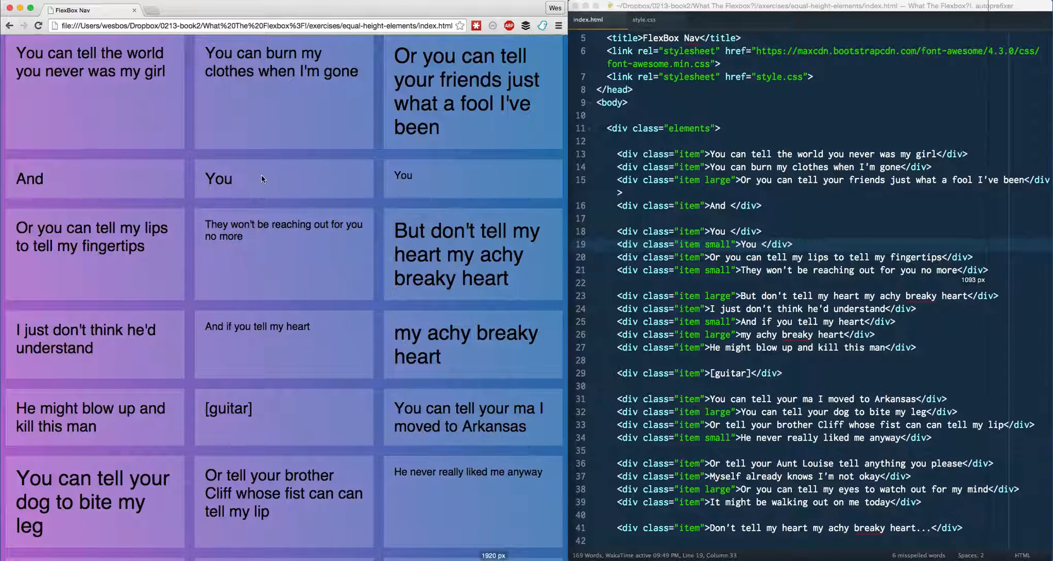
{"action": "mouse_move", "coordinate": [301, 189]}
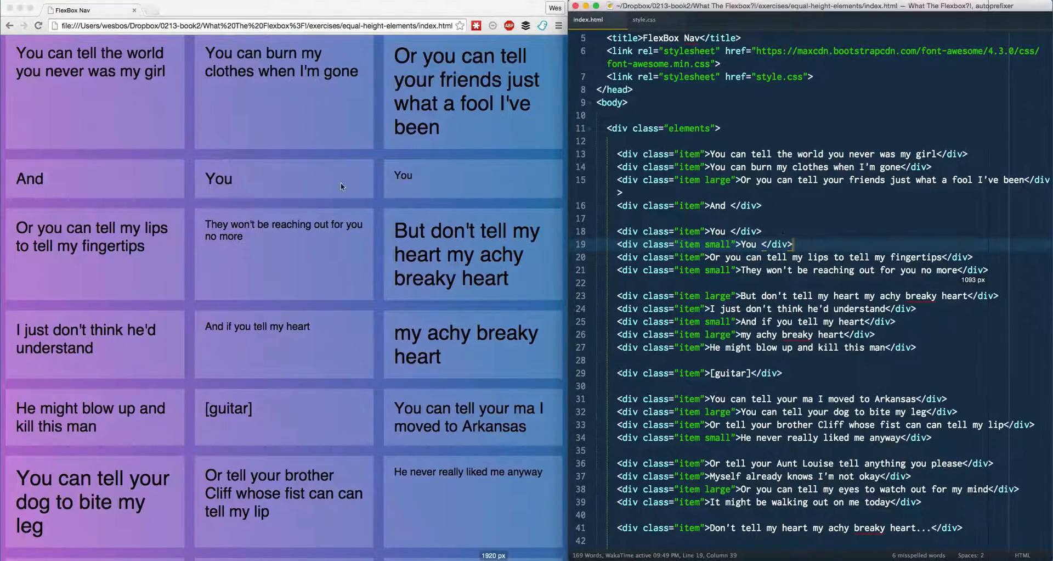
{"action": "scroll", "scroll_direction": "down", "scroll_amount": 3}
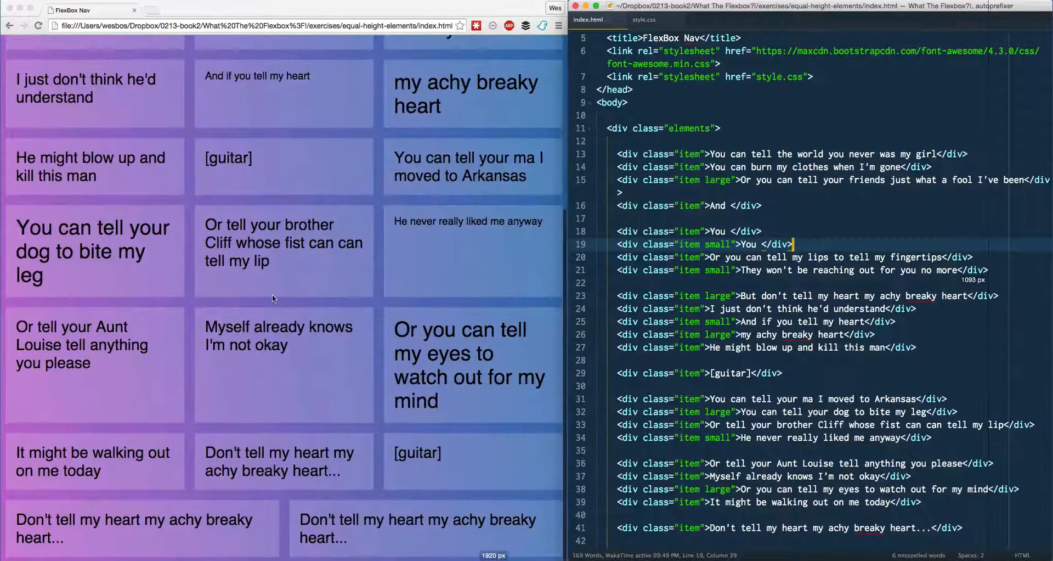
{"action": "mouse_move", "coordinate": [104, 523]}
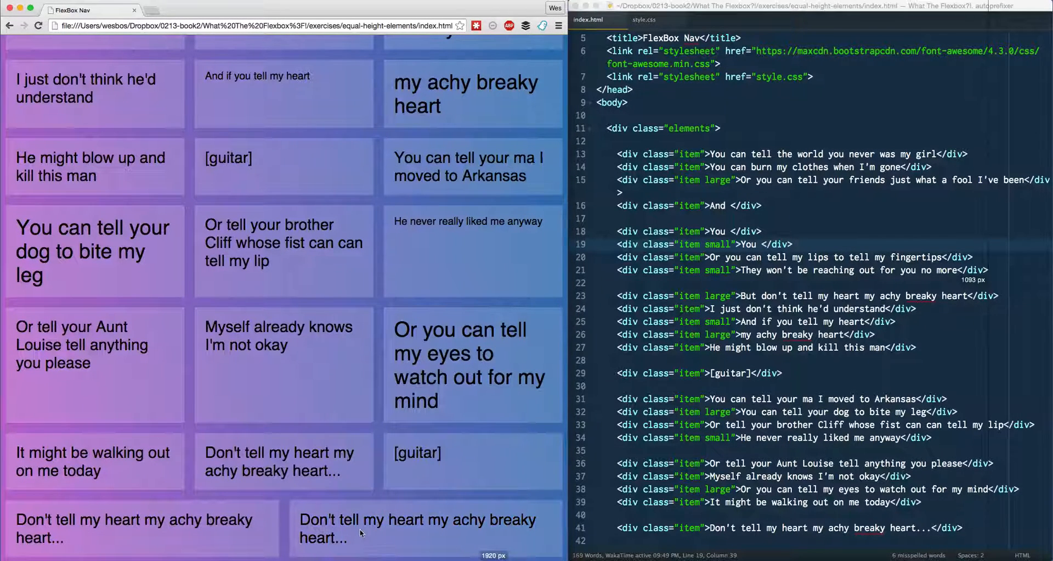
{"action": "left_click", "coordinate": [649, 19]}
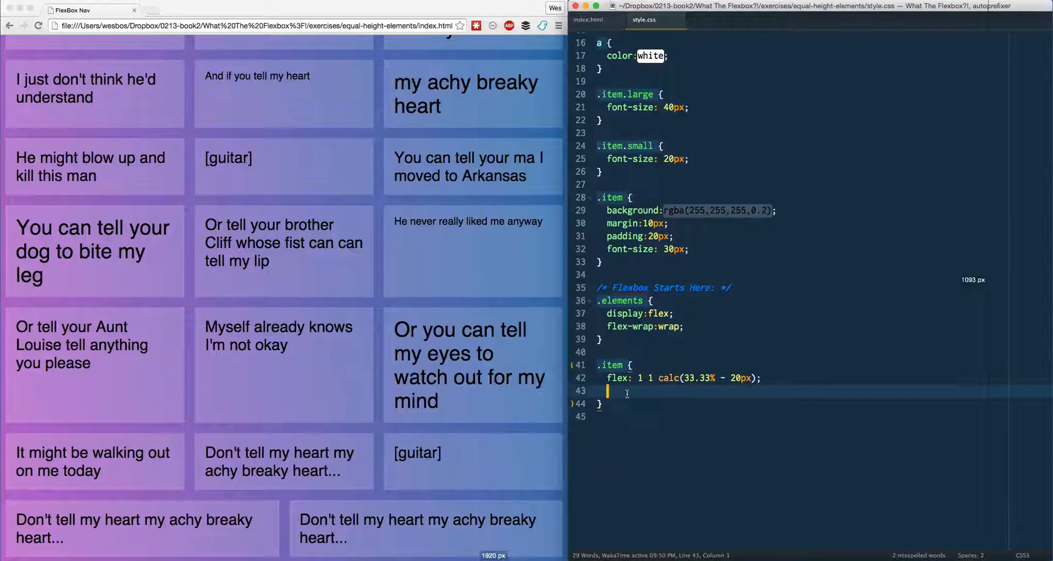
Bring up CSS-Tricks A Complete Guide to Flexbox in a new tab and scroll through it
{"action": "key", "text": "Backspace"}
{"action": "type", "text": "css"}
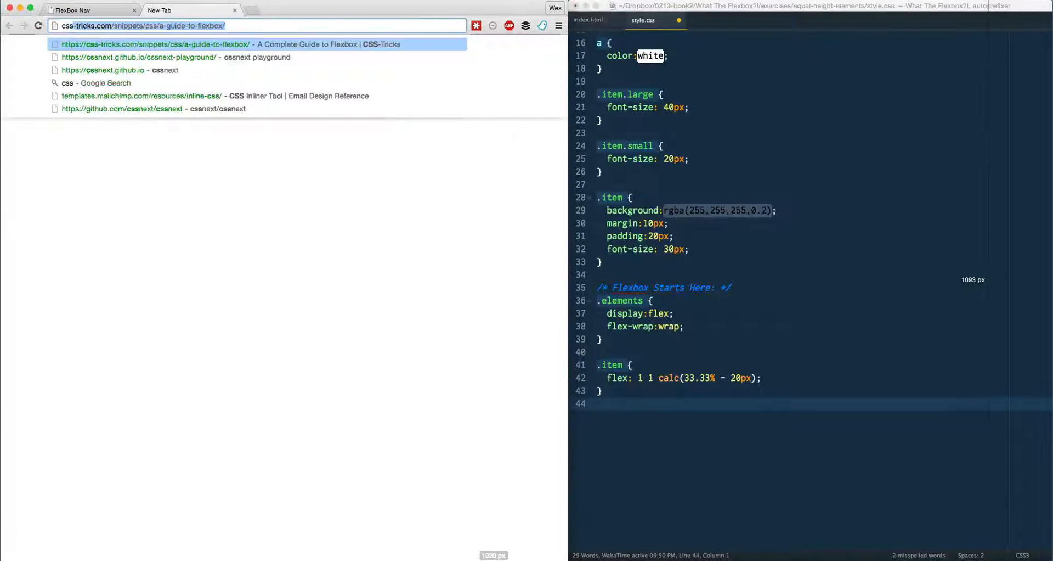
{"action": "left_click", "coordinate": [165, 44]}
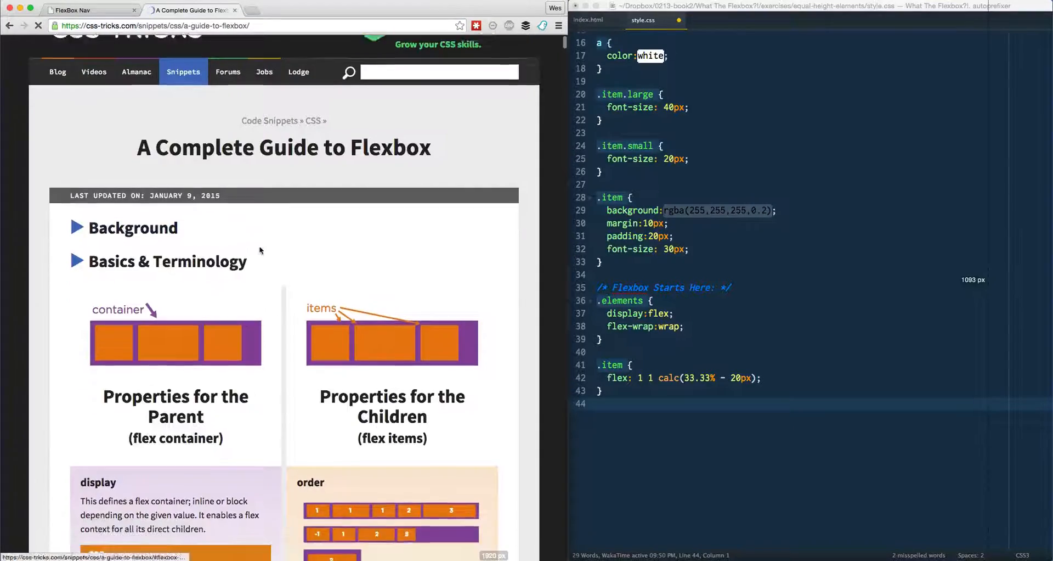
{"action": "scroll", "scroll_direction": "down", "scroll_amount": 3}
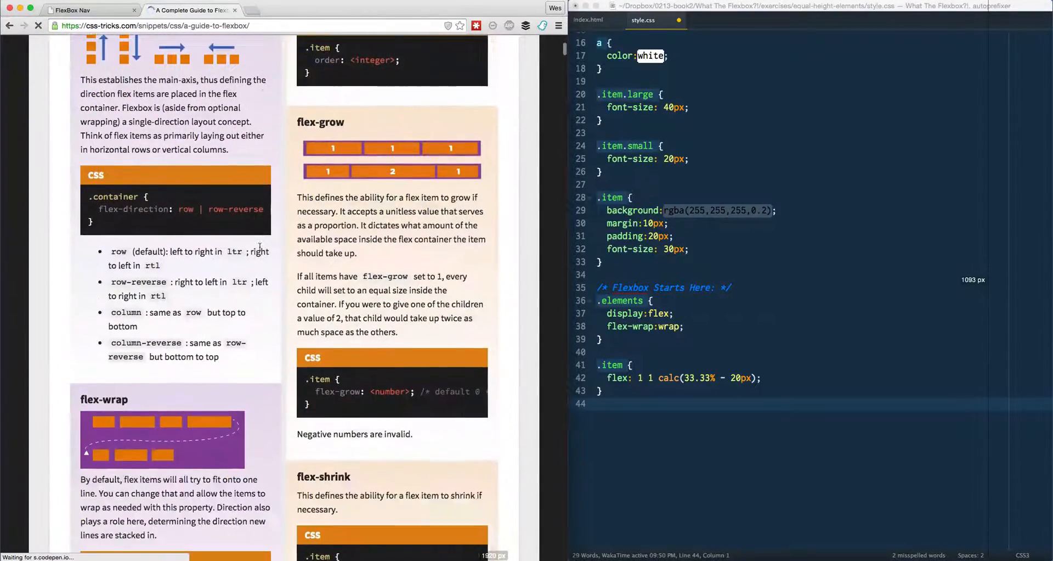
{"action": "scroll", "scroll_direction": "down", "scroll_amount": 3}
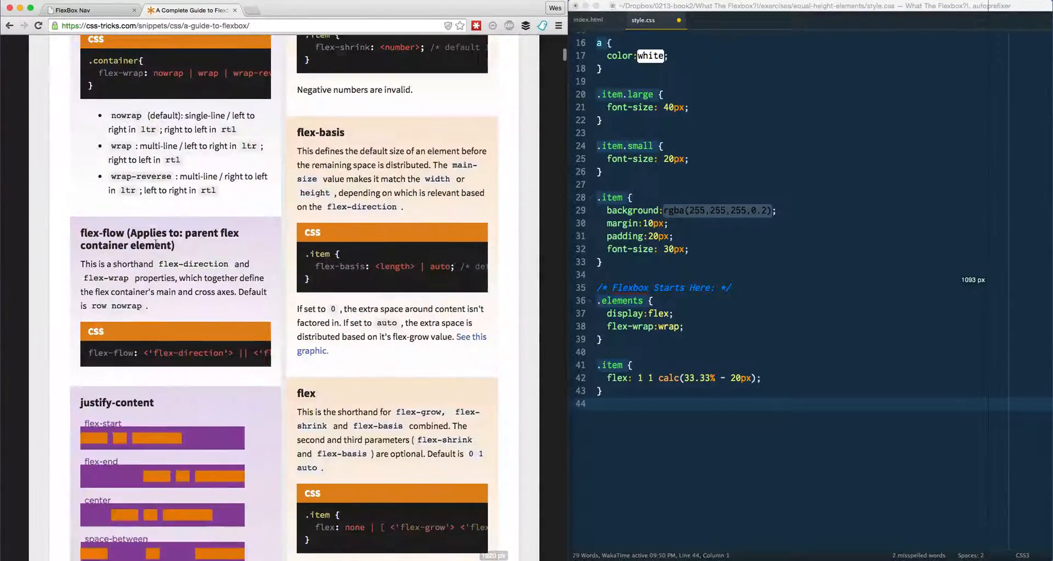
{"action": "scroll", "scroll_direction": "down", "scroll_amount": 3}
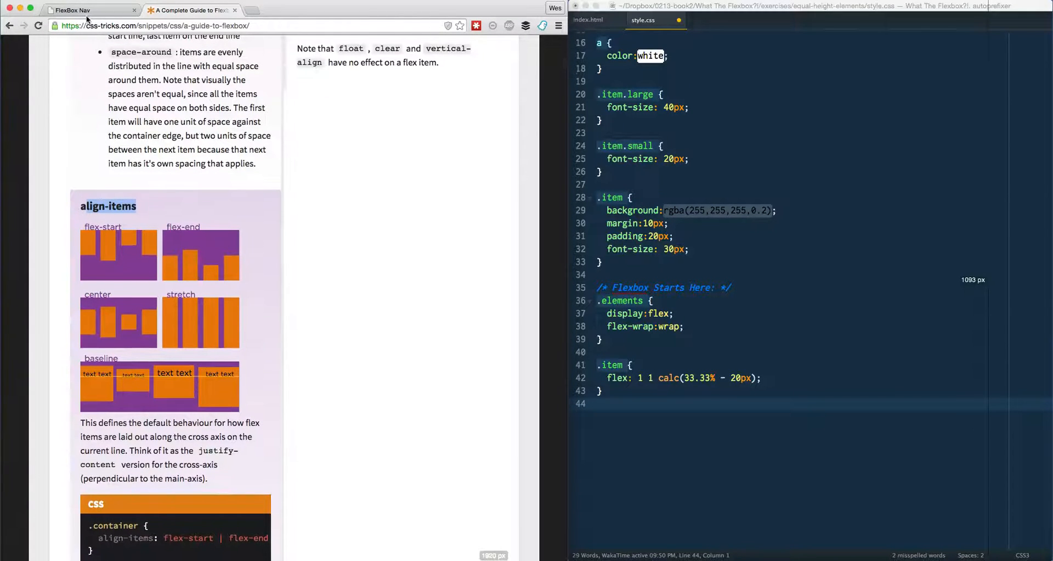
Compare the lyrics page with the guide's justify-content section and place the cursor in .elements
{"action": "left_click", "coordinate": [88, 10]}
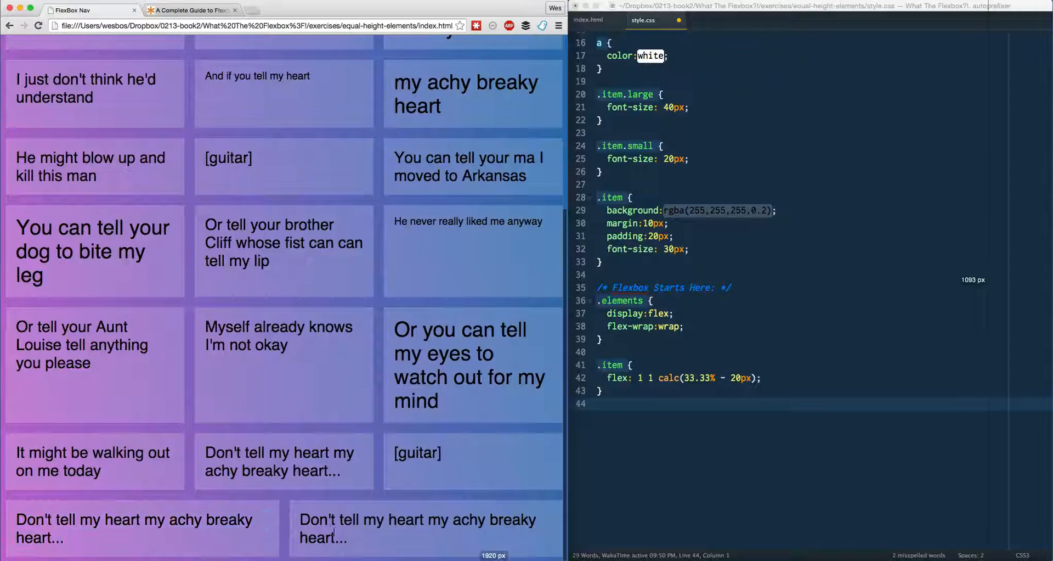
{"action": "left_click", "coordinate": [192, 9]}
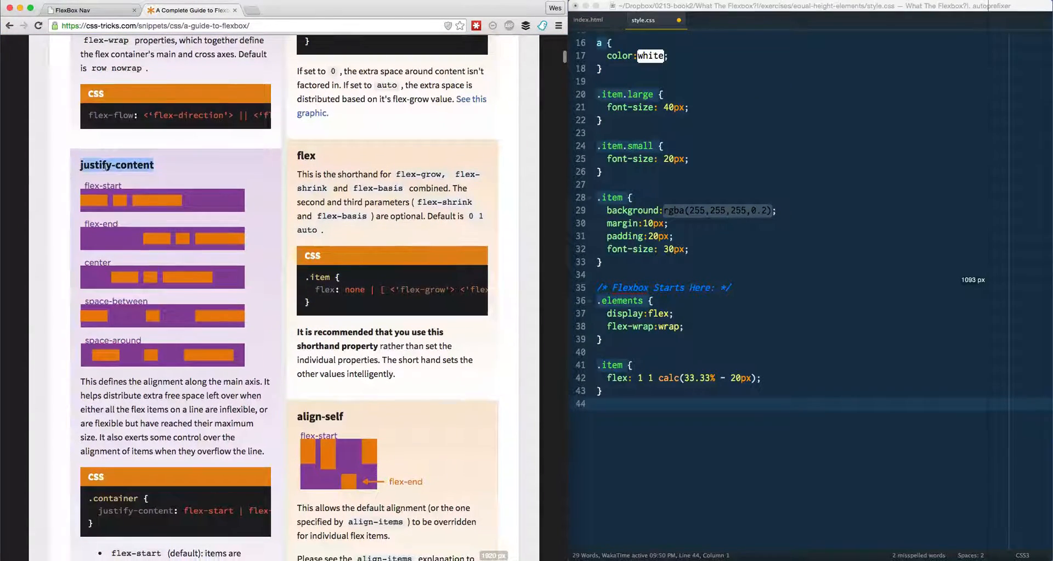
{"action": "left_click", "coordinate": [763, 377]}
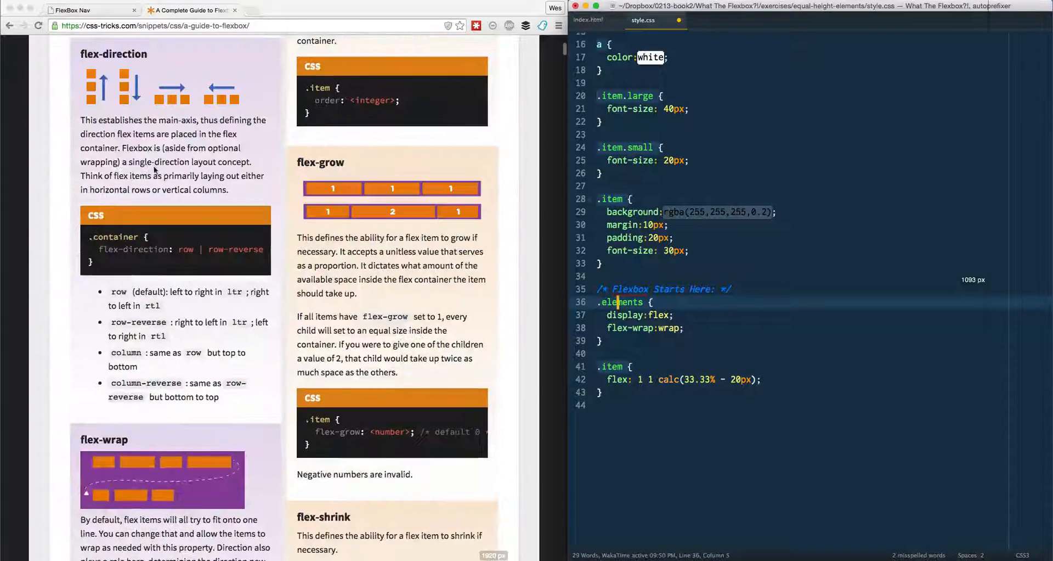
{"action": "scroll", "scroll_direction": "up", "scroll_amount": 3}
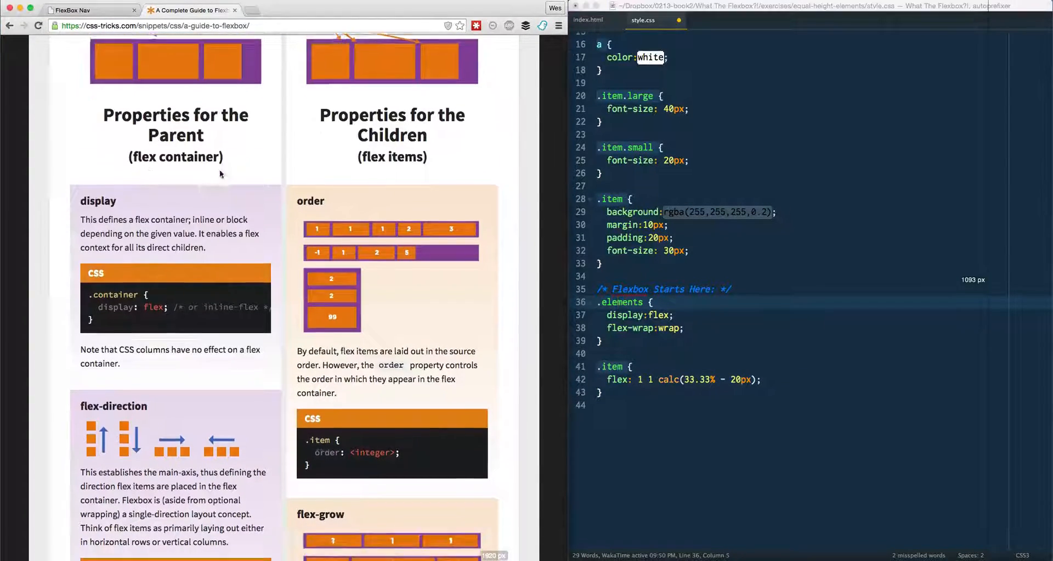
{"action": "scroll", "scroll_direction": "down", "scroll_amount": 3}
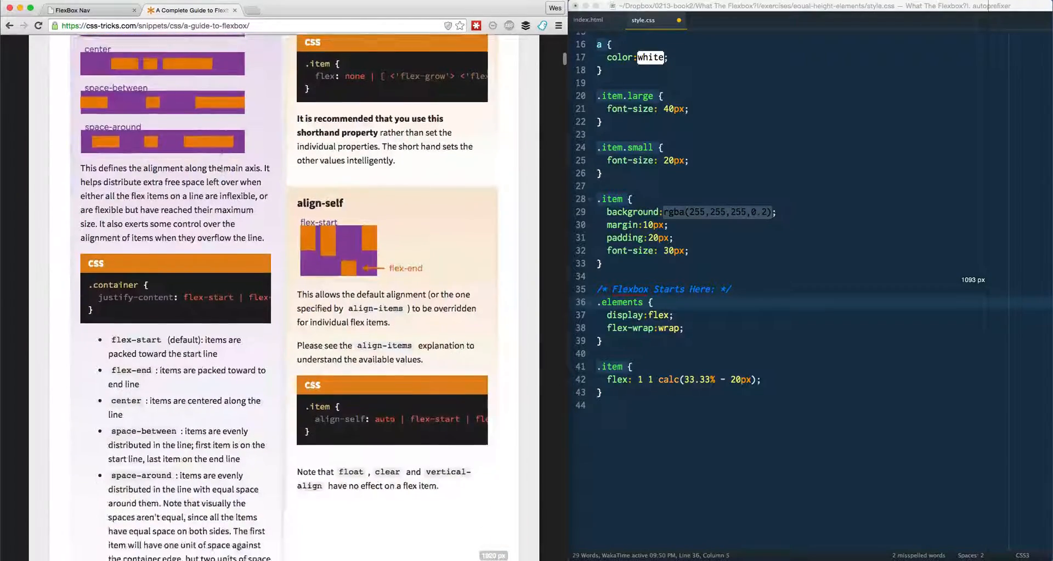
Add justify-content: space-between to the .elements rule
{"action": "type", "text": "justify-content"}
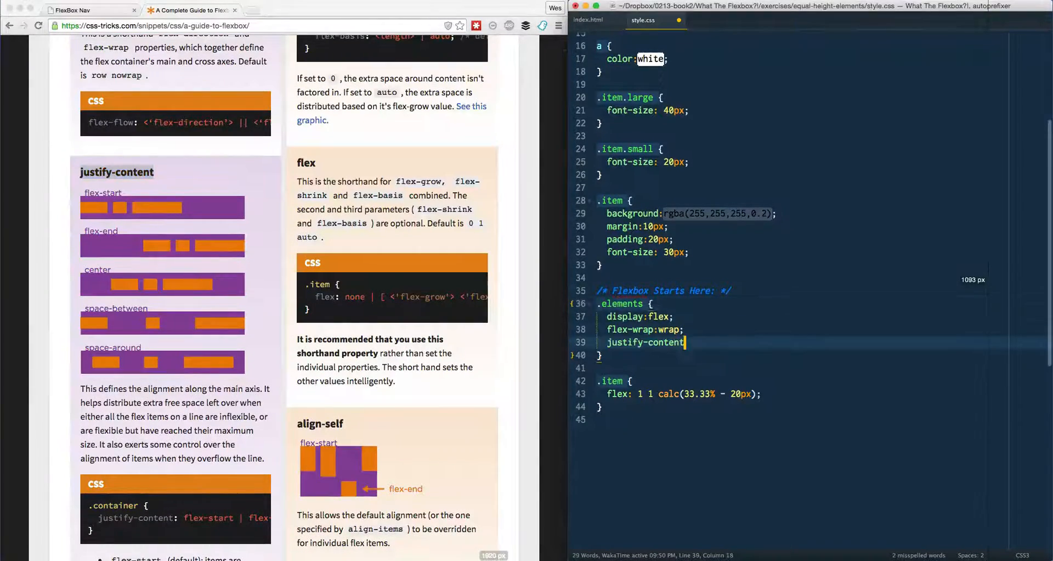
{"action": "type", "text": ":;"}
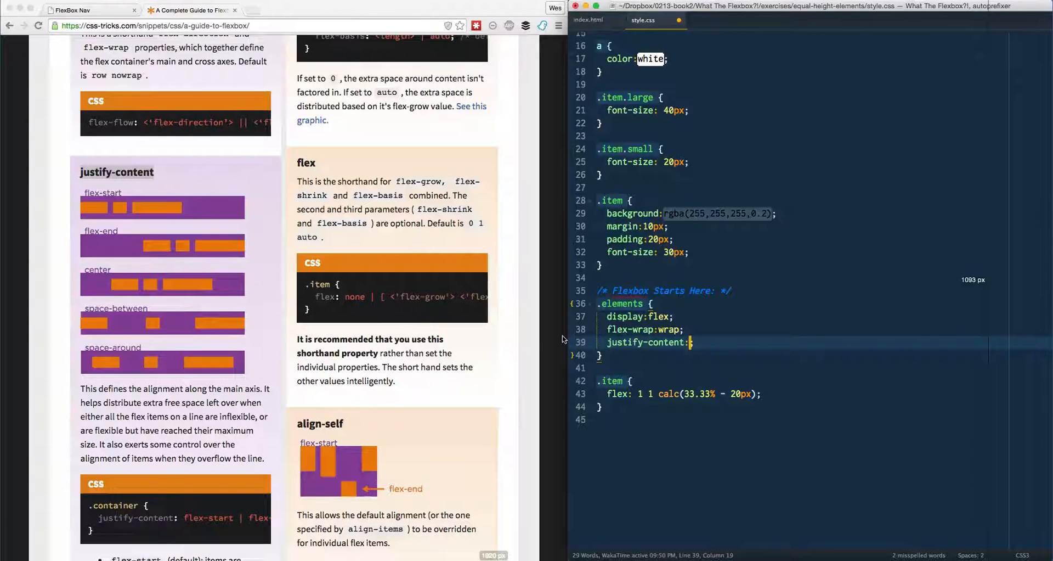
{"action": "type", "text": "space-between"}
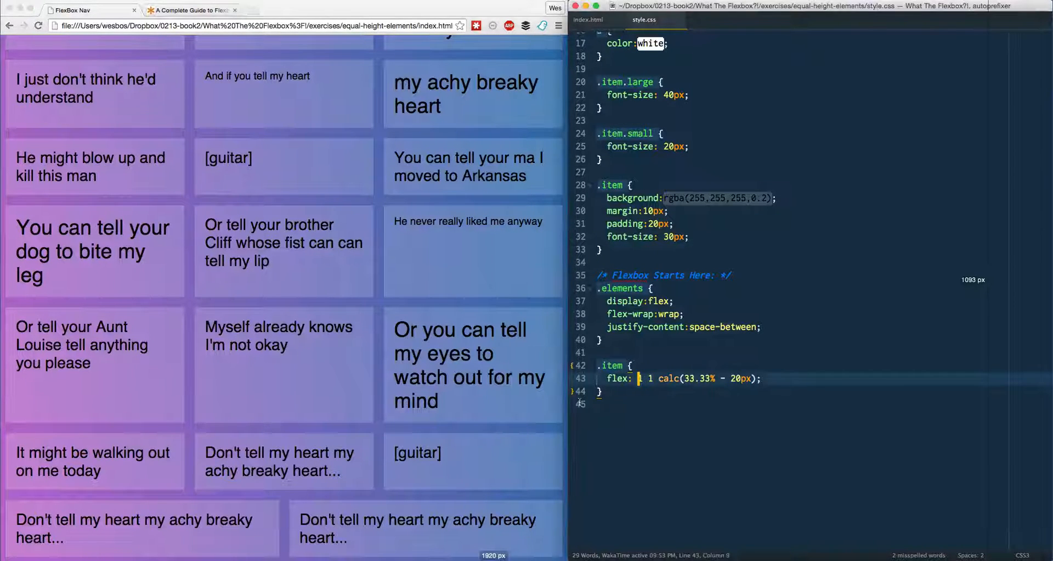
Set .item to flex: 0 1 calc(33.33% - 20px) so the last row stops growing
{"action": "type", "text": "0"}
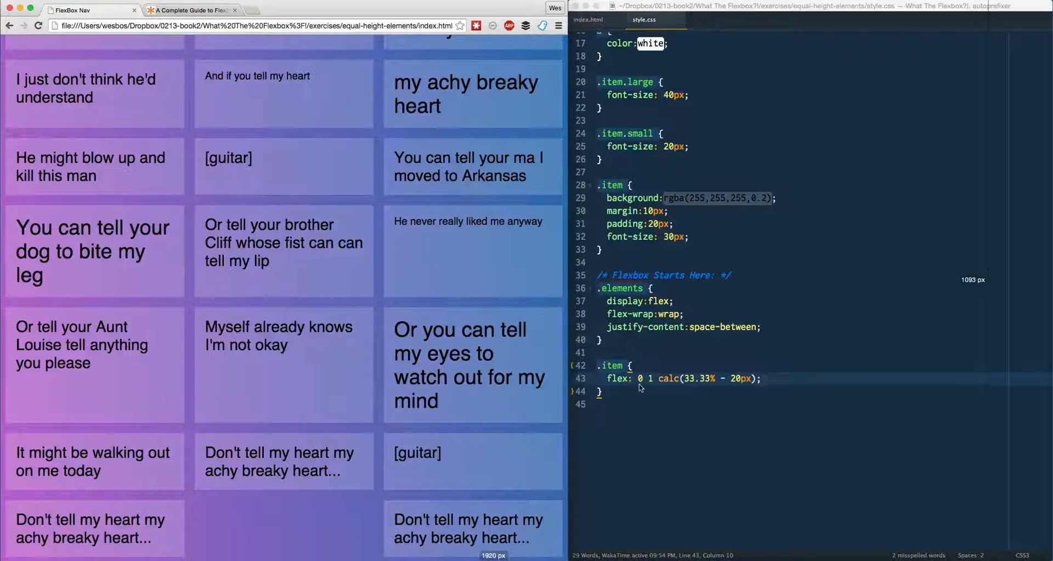
{"action": "type", "text": "1"}
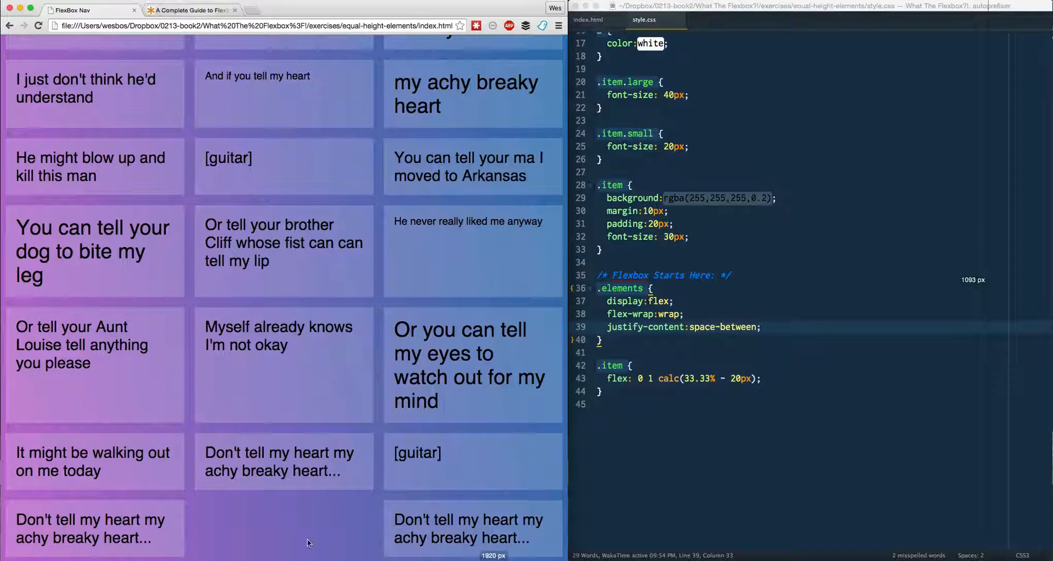
Try justify-content space-around and flex-start on .elements, then settle on center
{"action": "left_click", "coordinate": [195, 10]}
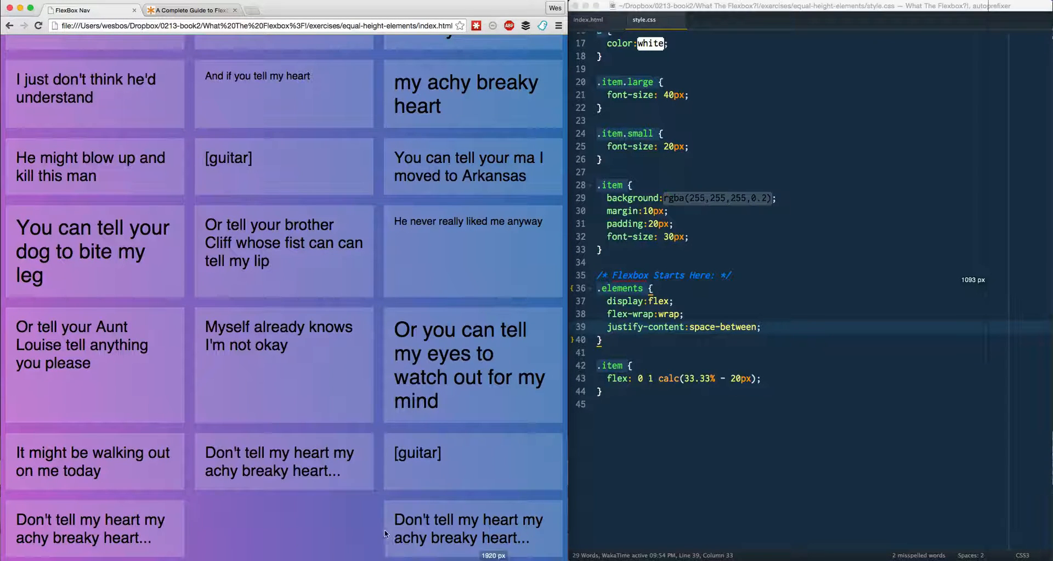
{"action": "left_click", "coordinate": [192, 10]}
{"action": "type", "text": "around"}
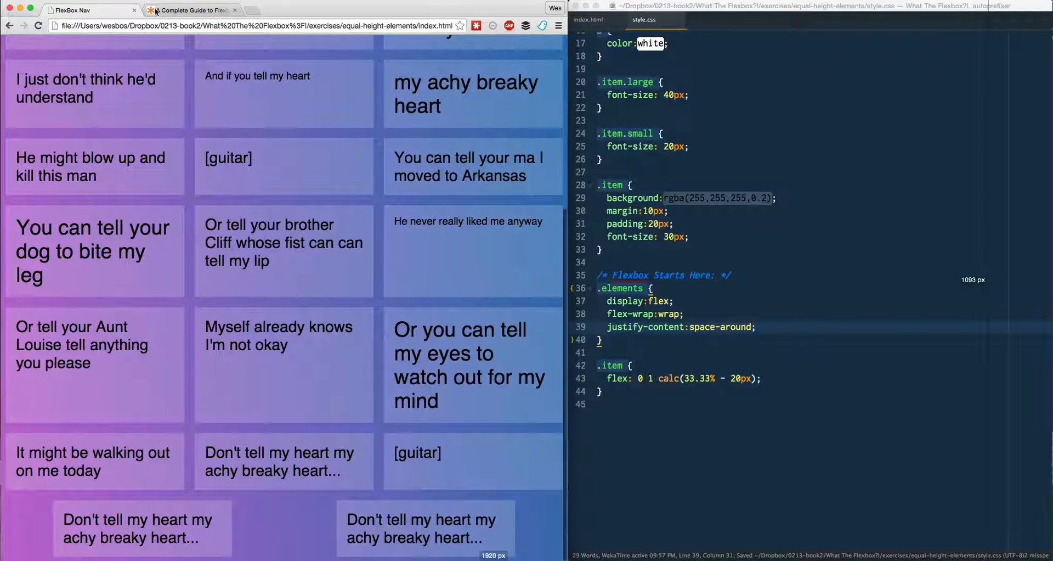
{"action": "left_click", "coordinate": [198, 10]}
{"action": "type", "text": "flex"}
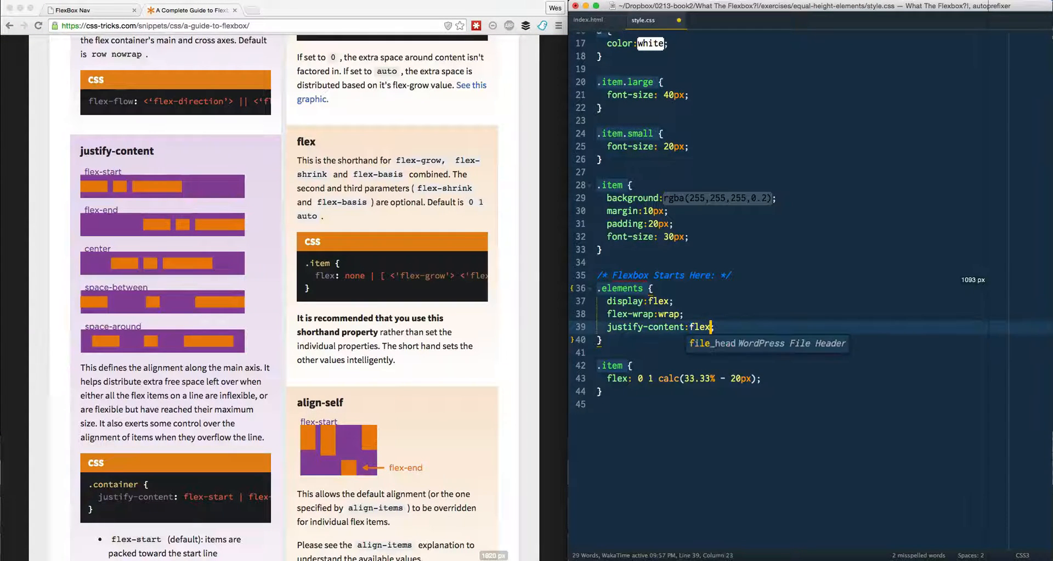
{"action": "type", "text": "-start;"}
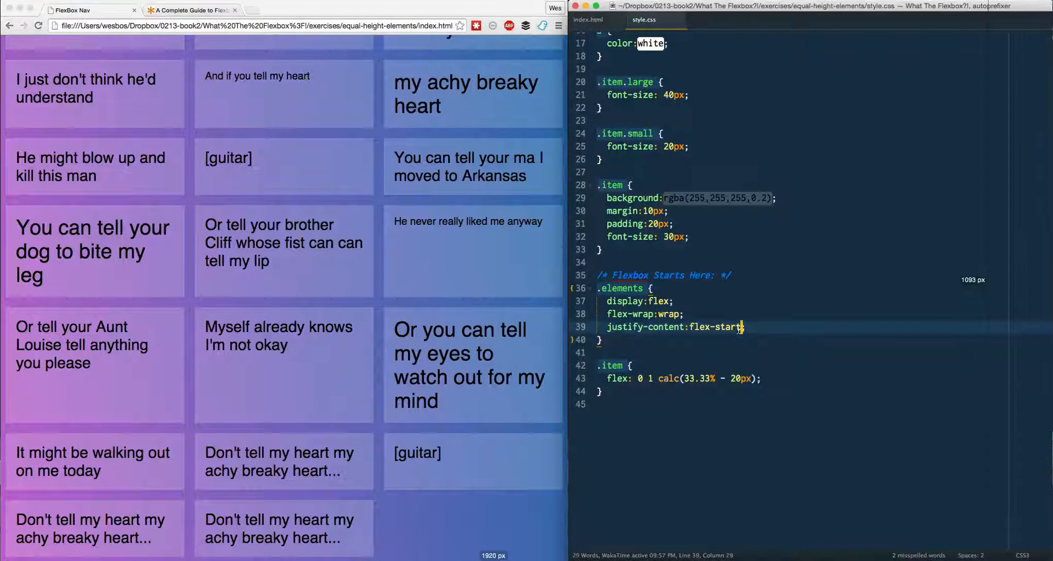
{"action": "type", "text": "center"}
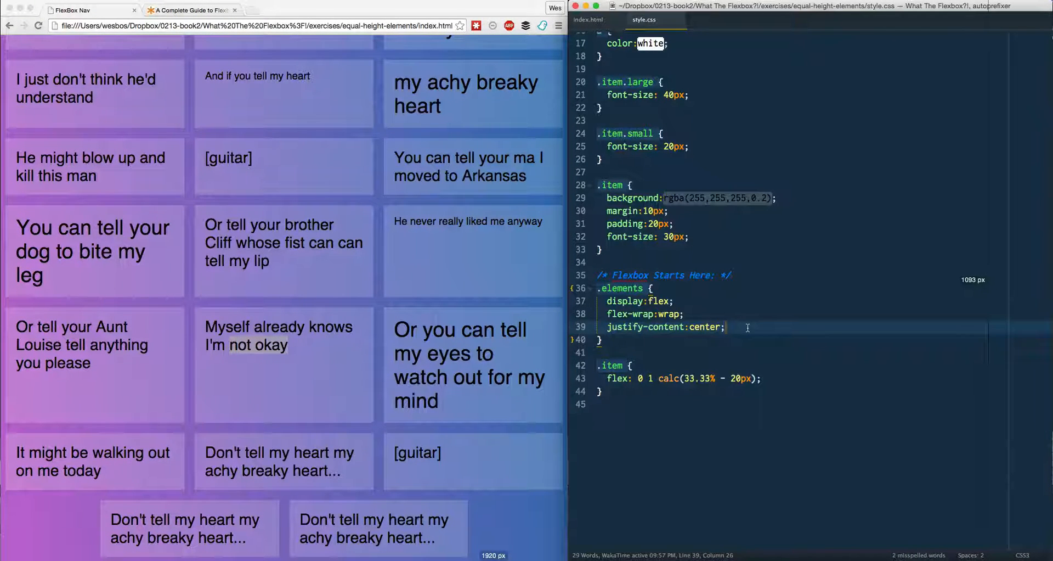
Try justify-content: stretch, then drop it and restore flex: 1 1 calc(33.33% - 20px)
{"action": "key", "text": "Backspace"}
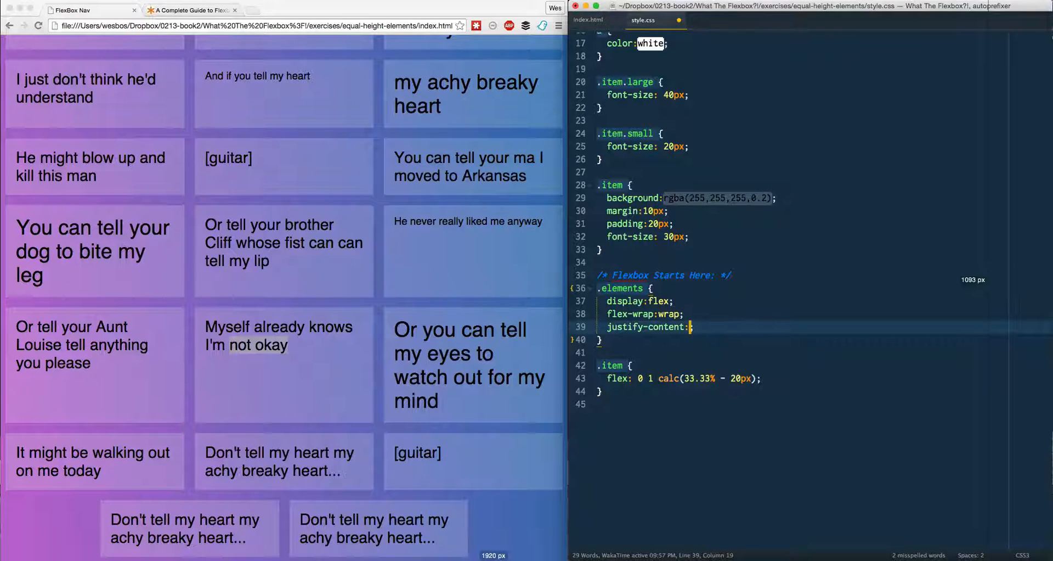
{"action": "type", "text": "s"}
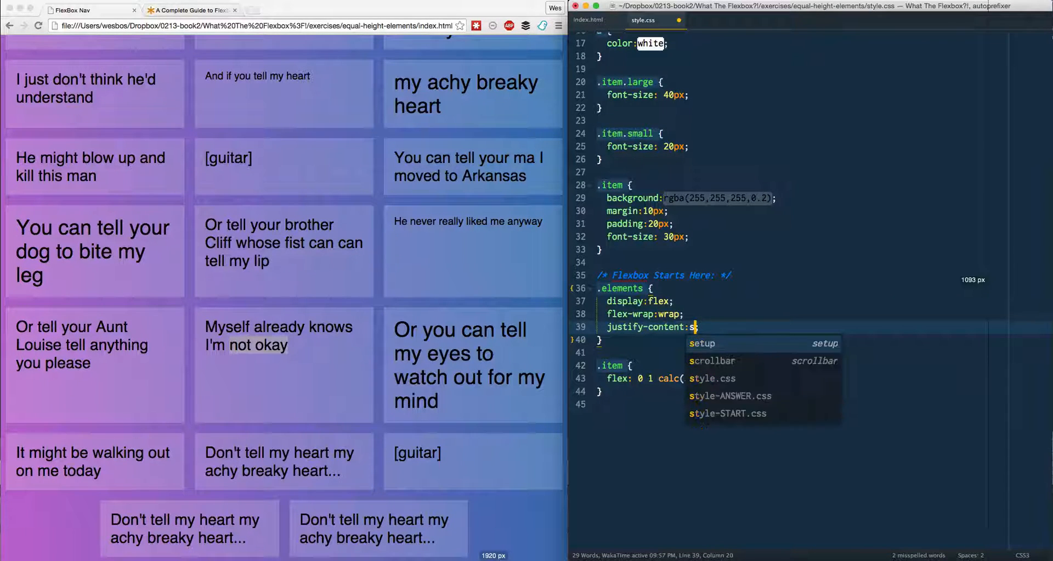
{"action": "type", "text": "tretch;"}
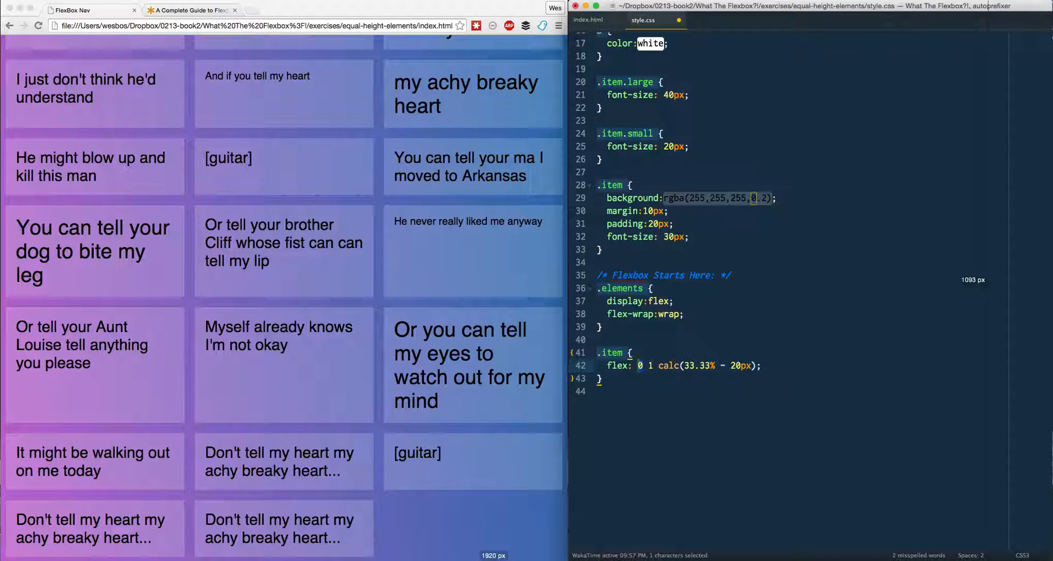
{"action": "type", "text": "1"}
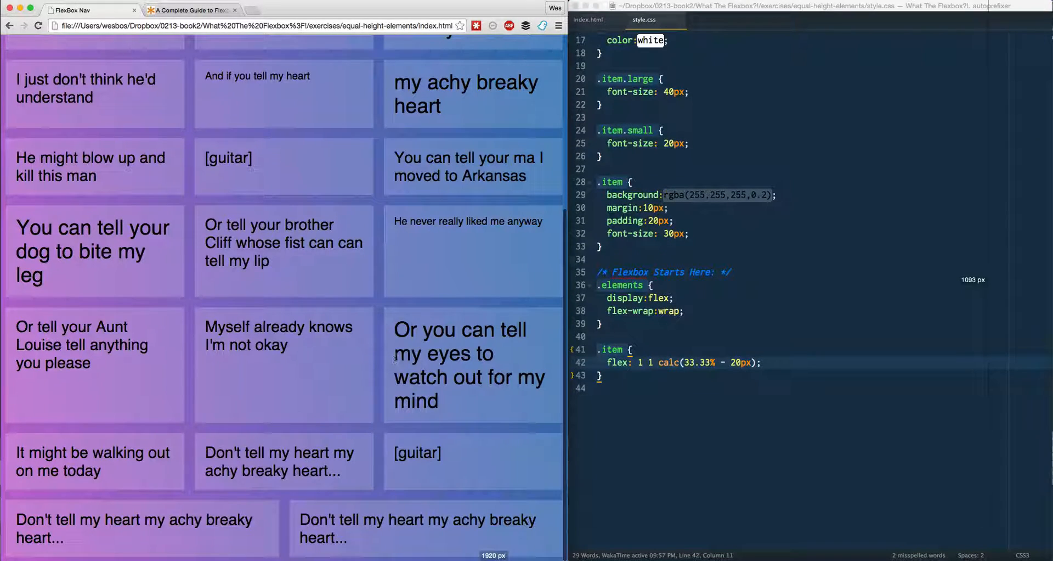
{"action": "mouse_move", "coordinate": [346, 382]}
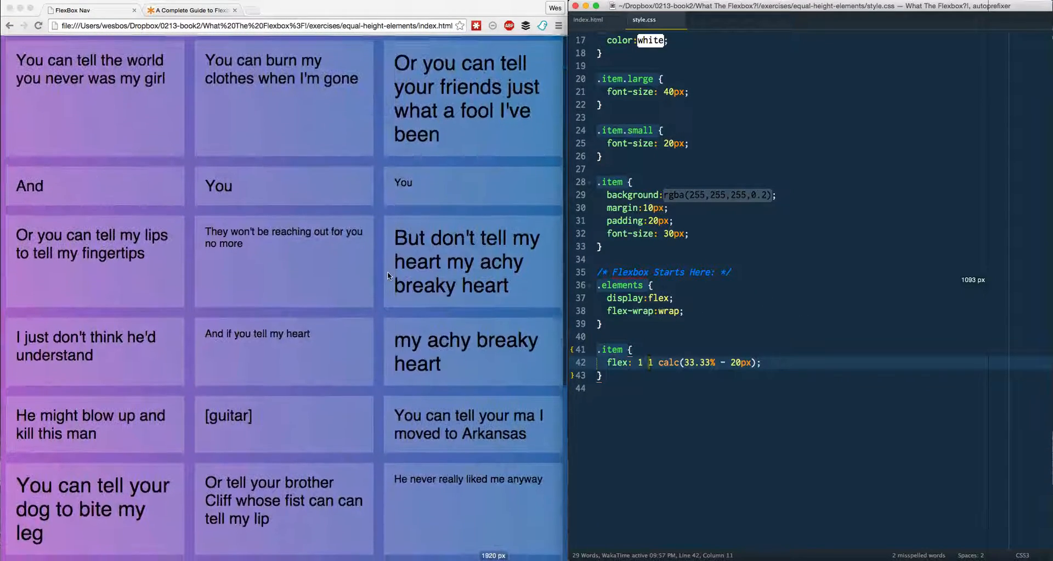
{"action": "scroll", "scroll_direction": "down", "scroll_amount": 3}
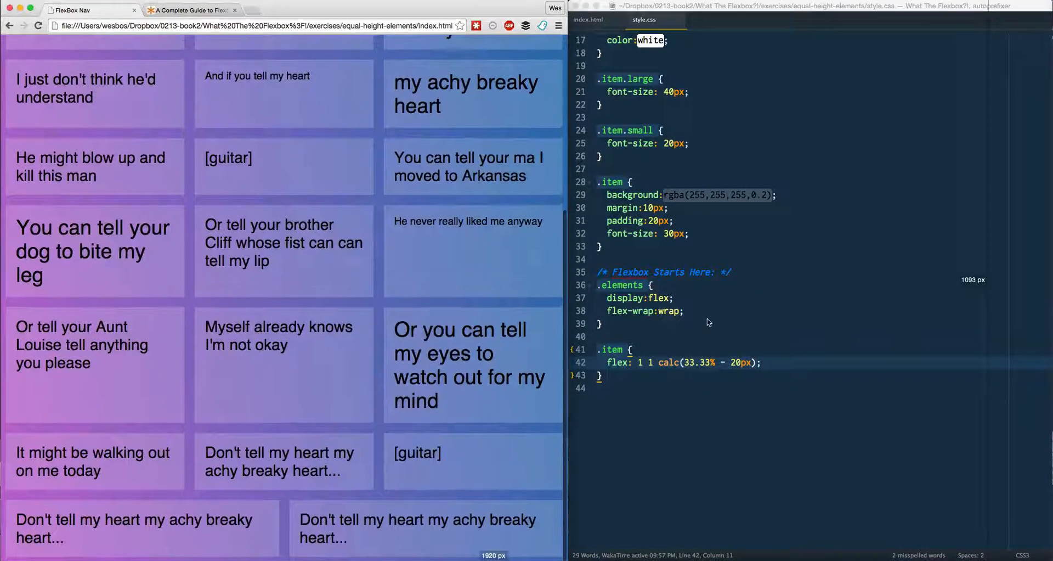